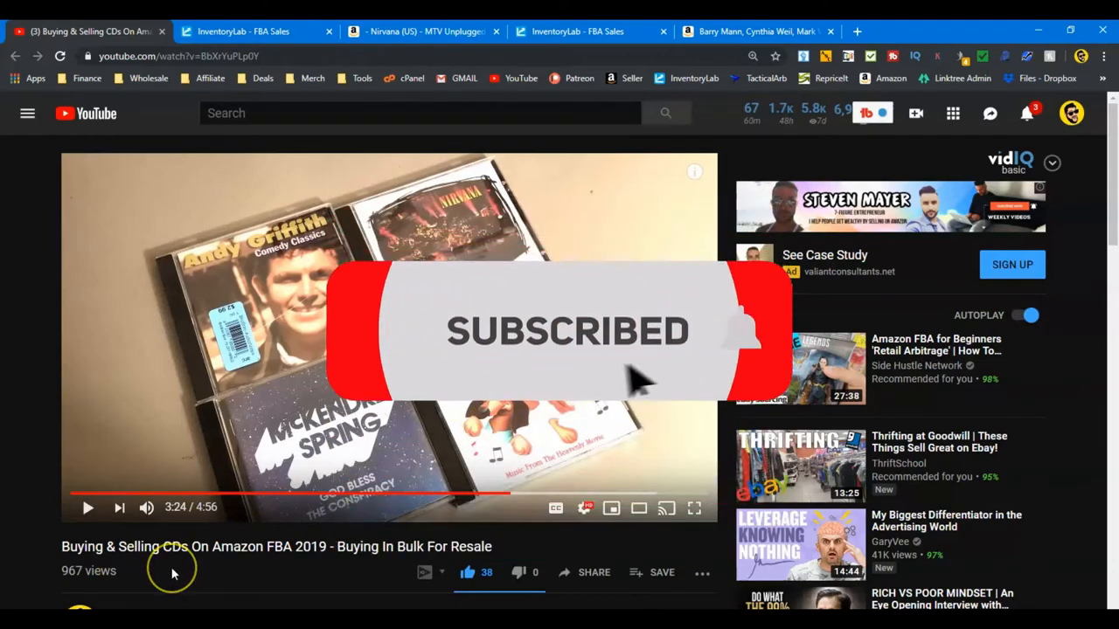
Check the Nirvana MTV Unplugged CD sale record ($19.03 net profit), then view its Amazon listing.
scroll(down, 3)
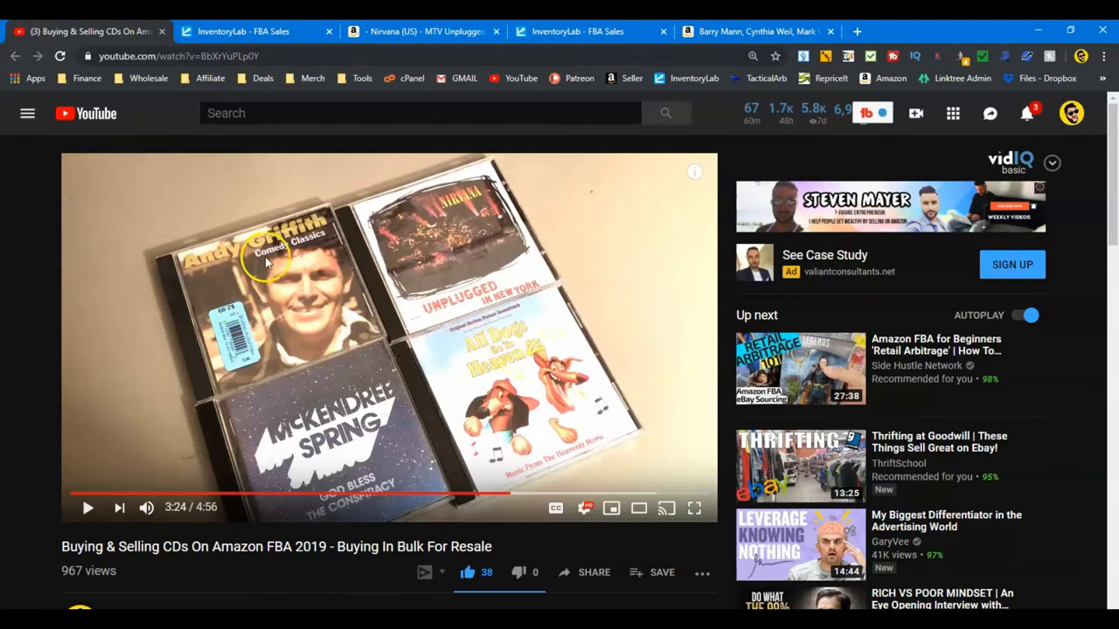
mouse_move(354, 450)
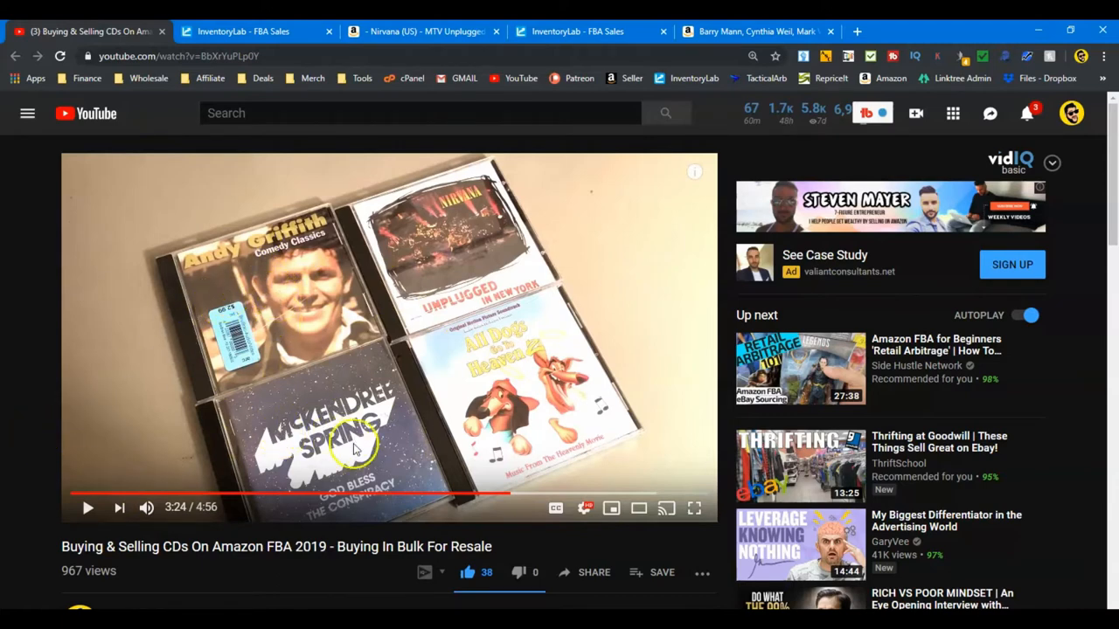
mouse_move(522, 349)
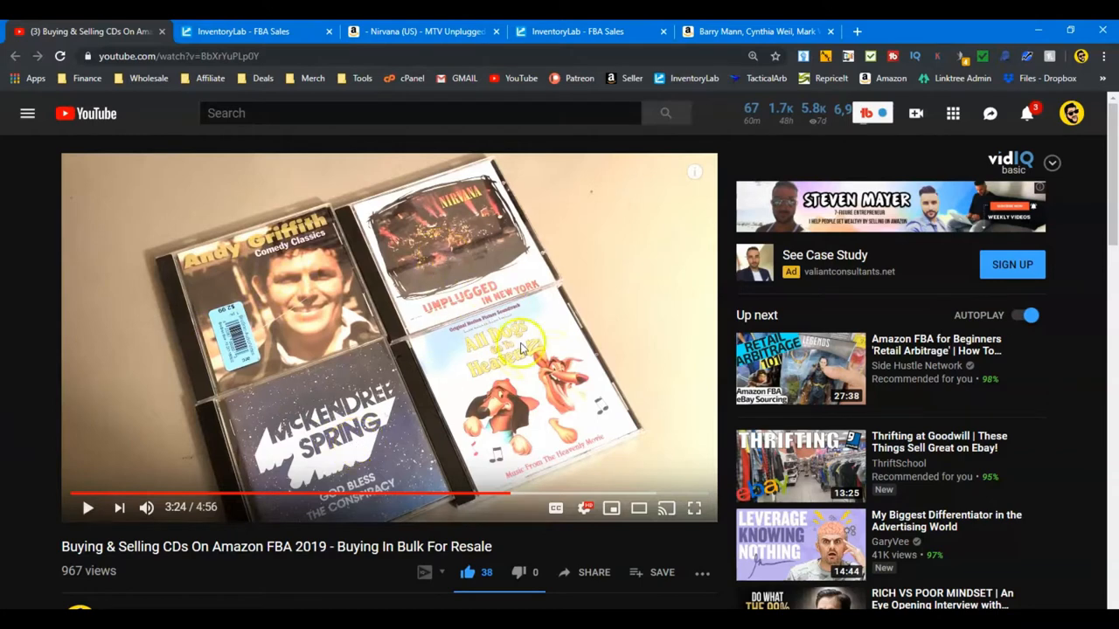
mouse_move(470, 280)
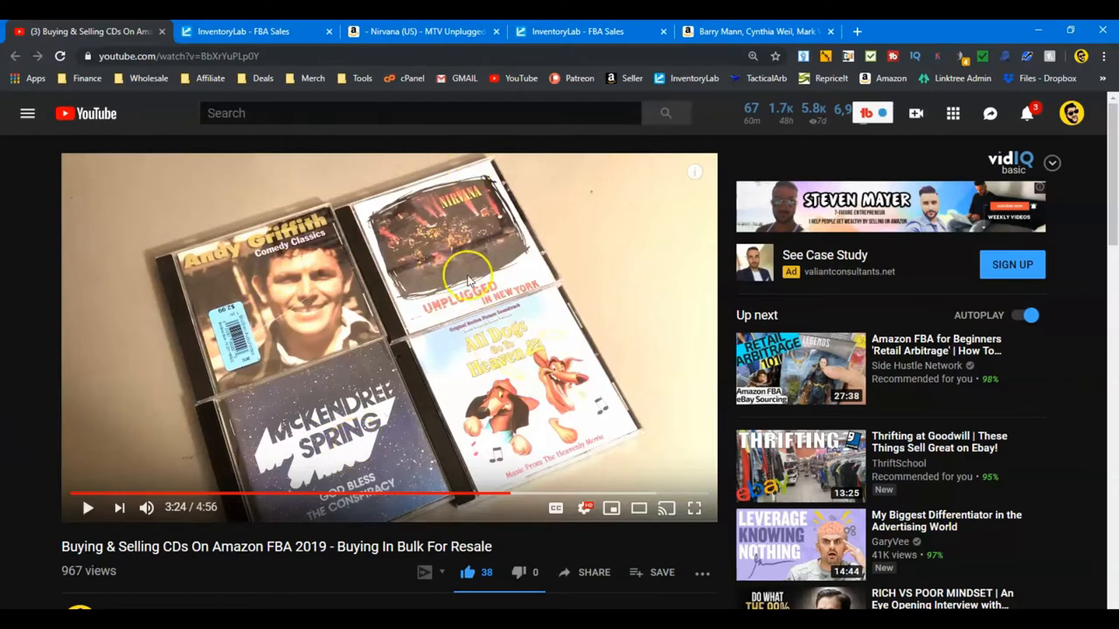
mouse_move(460, 340)
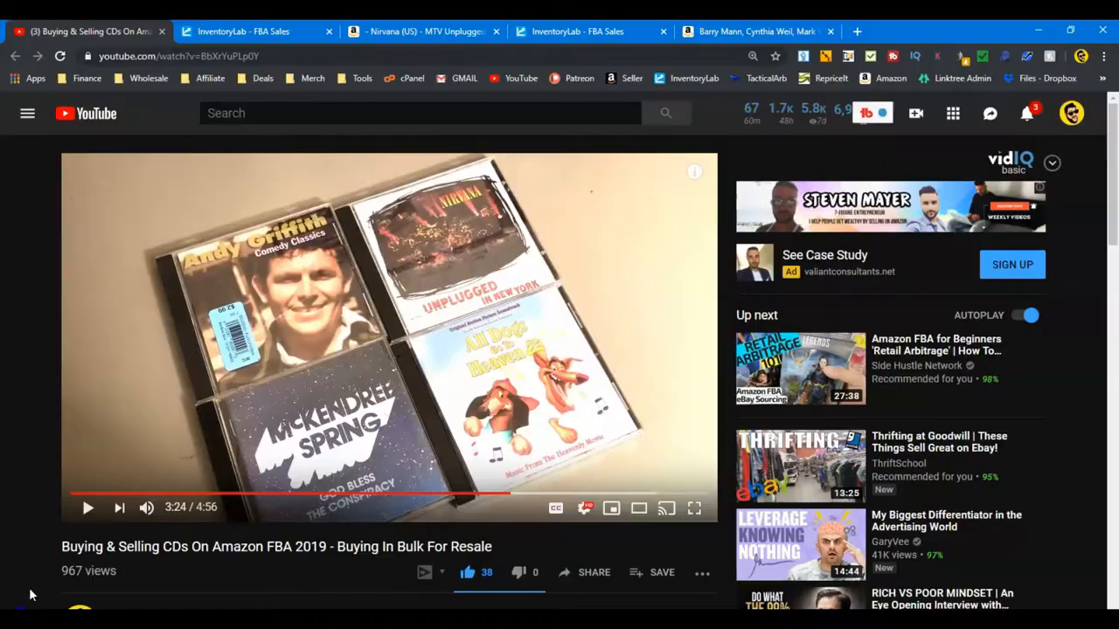
mouse_move(245, 31)
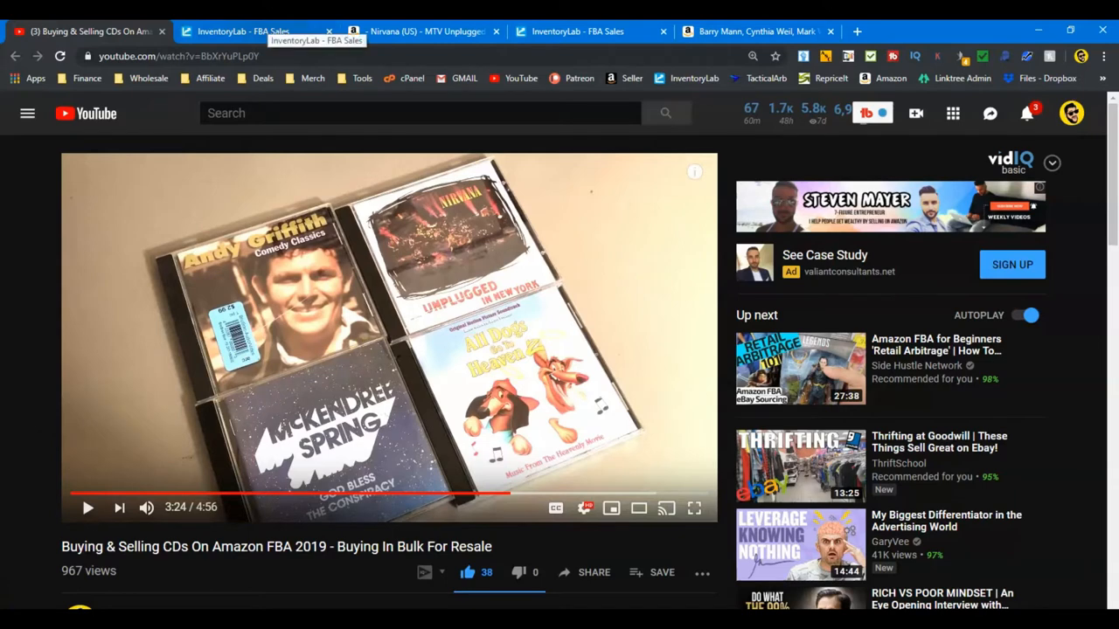
click(253, 31)
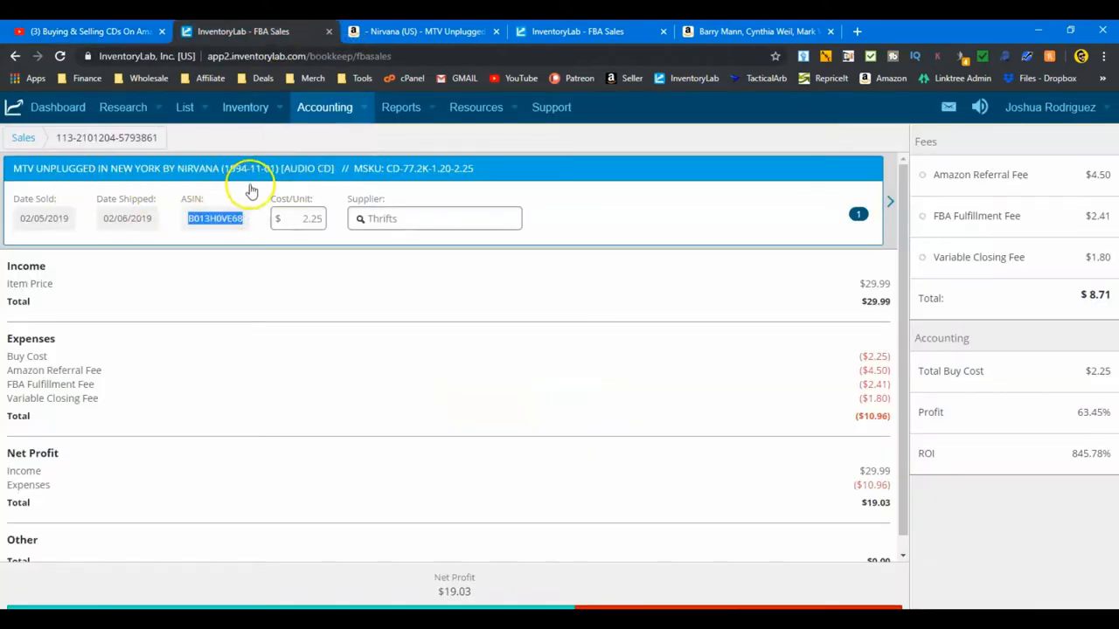
mouse_move(447, 191)
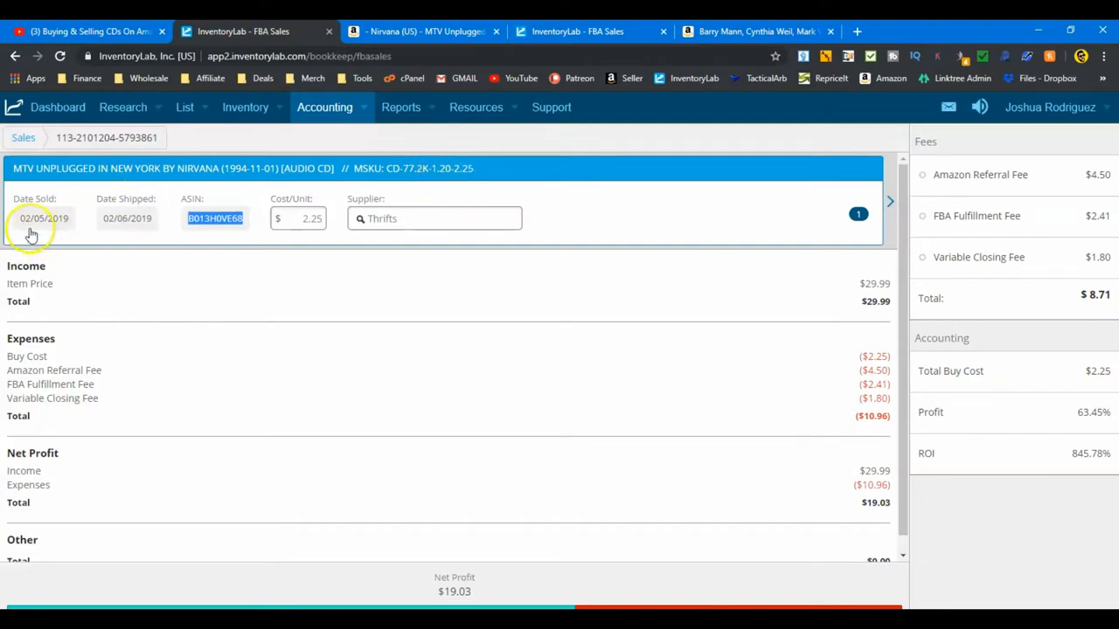
mouse_move(77, 234)
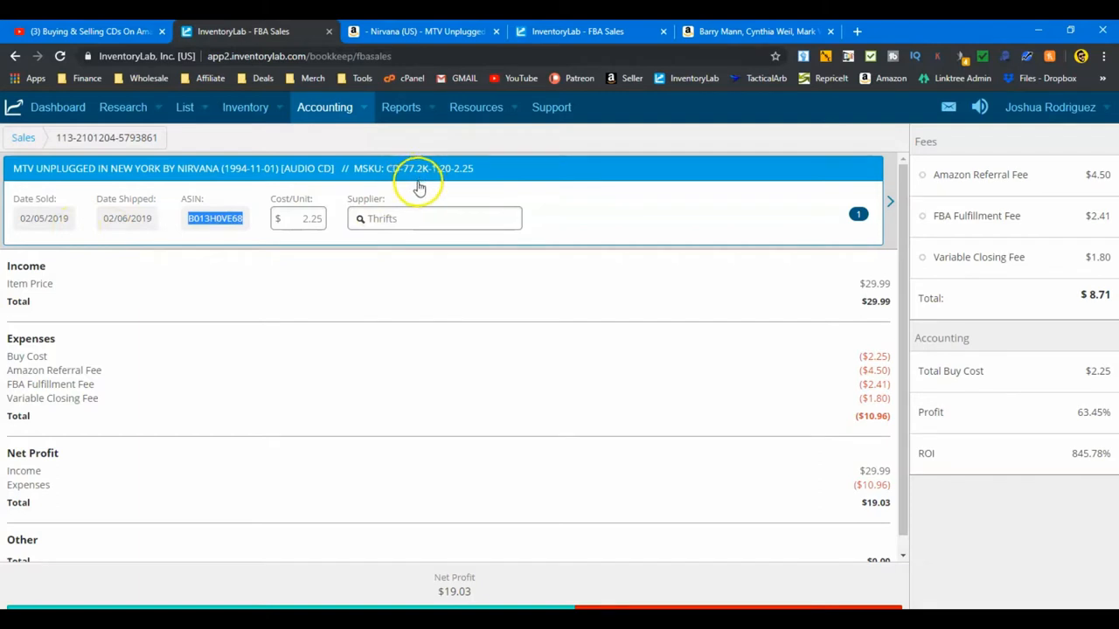
mouse_move(422, 197)
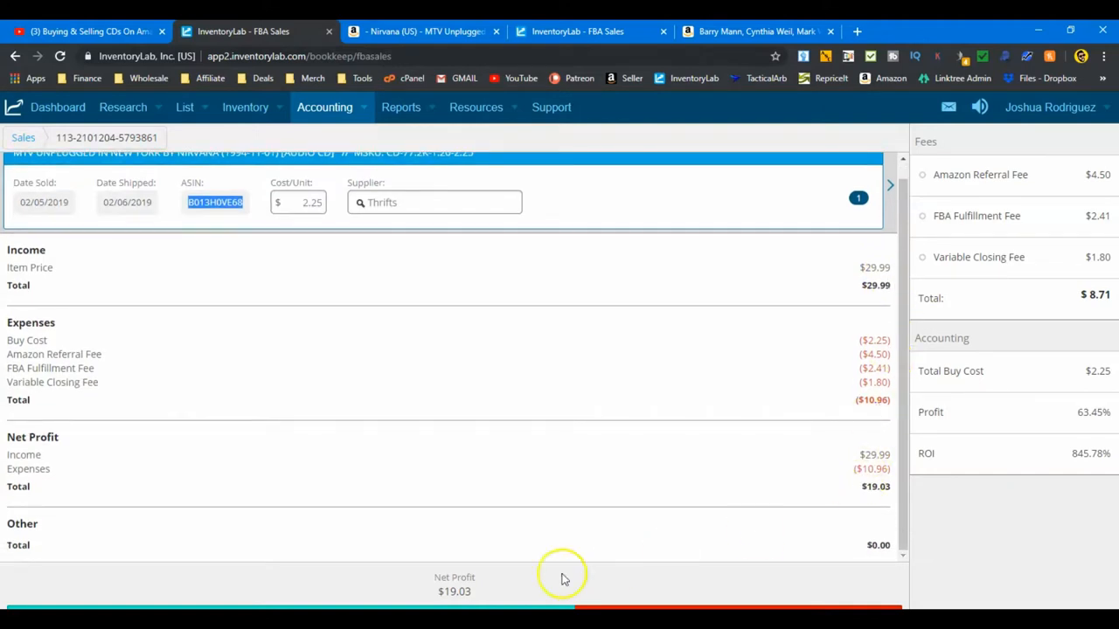
mouse_move(477, 599)
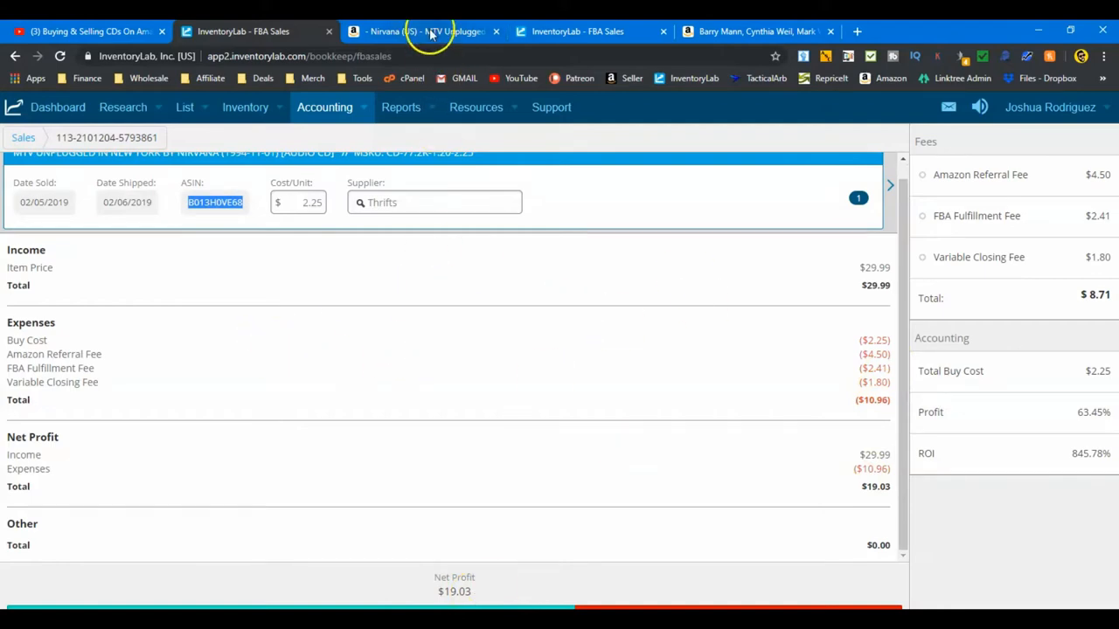
click(424, 31)
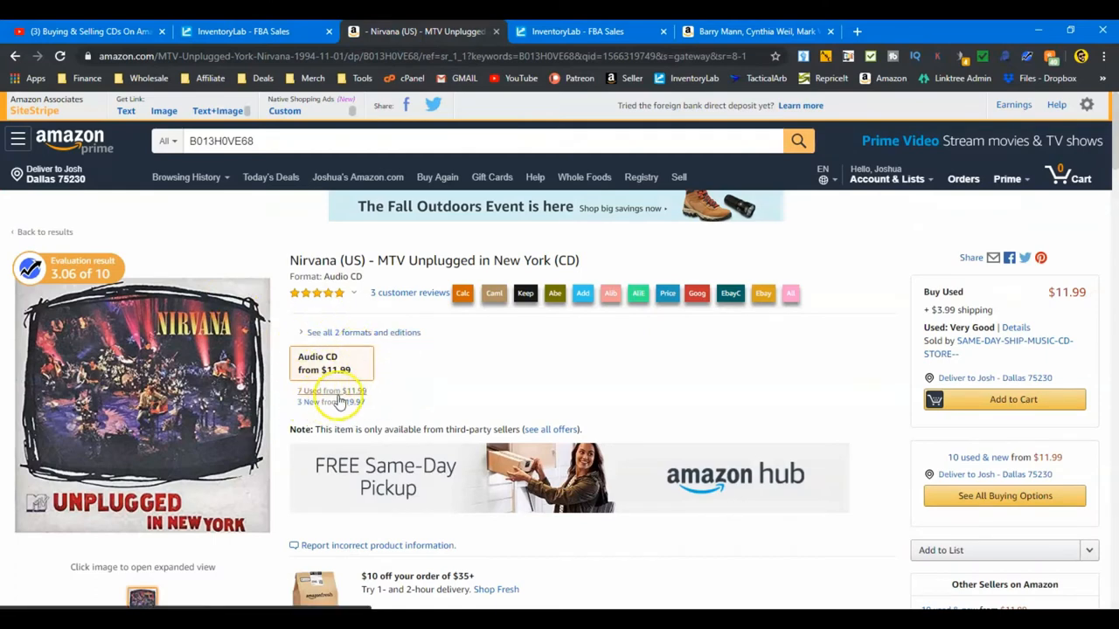
Check the Nirvana CD's used offers from $11.99, then view its sales rank chart.
click(333, 391)
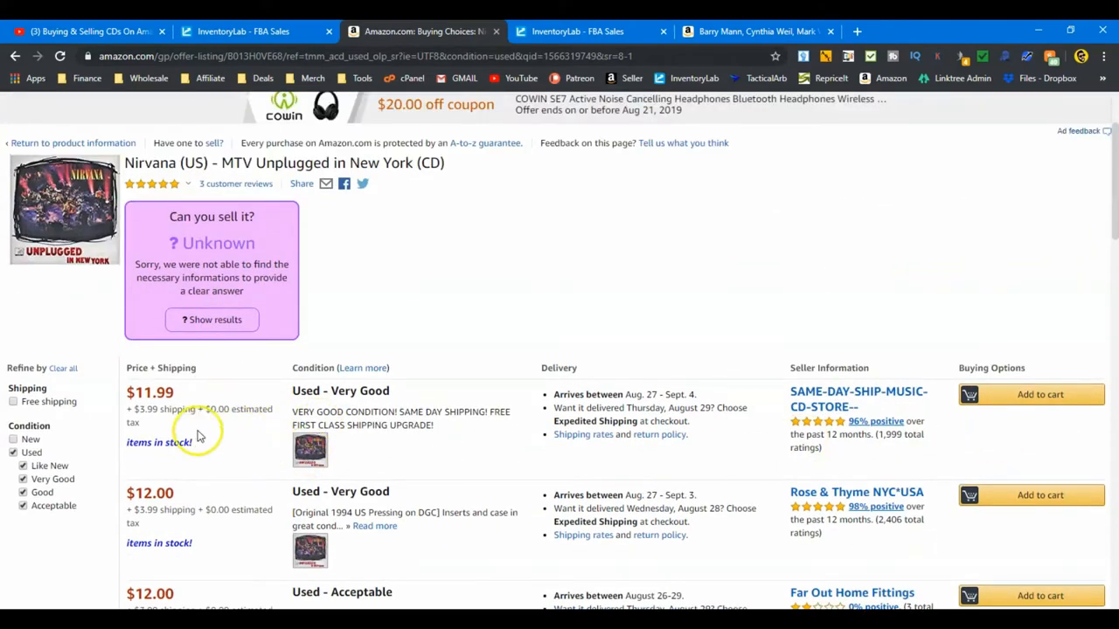
mouse_move(205, 450)
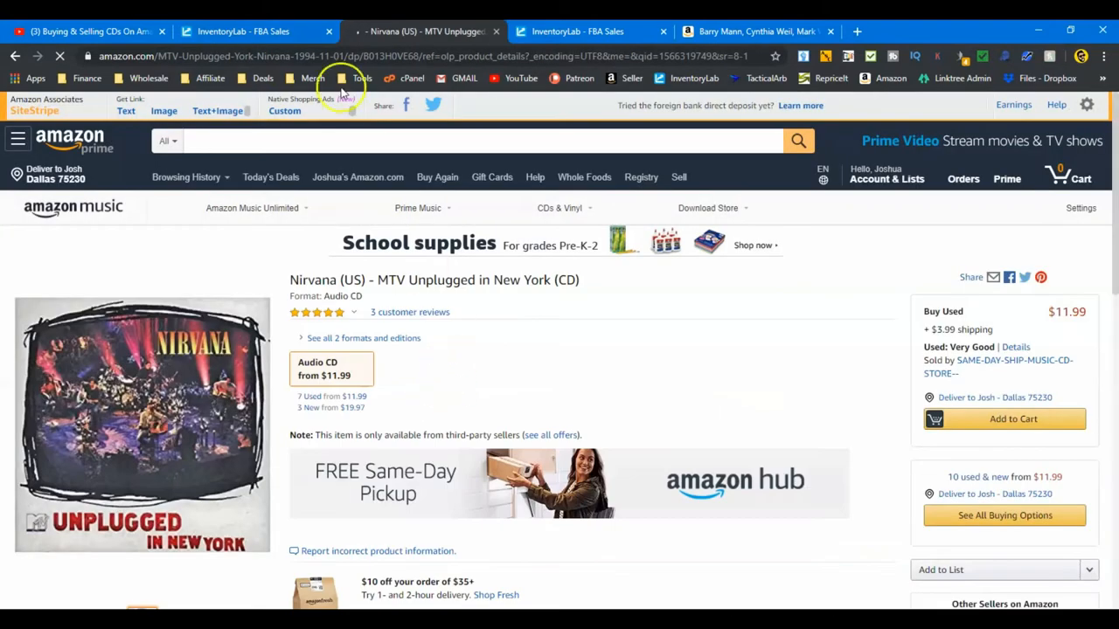
click(253, 31)
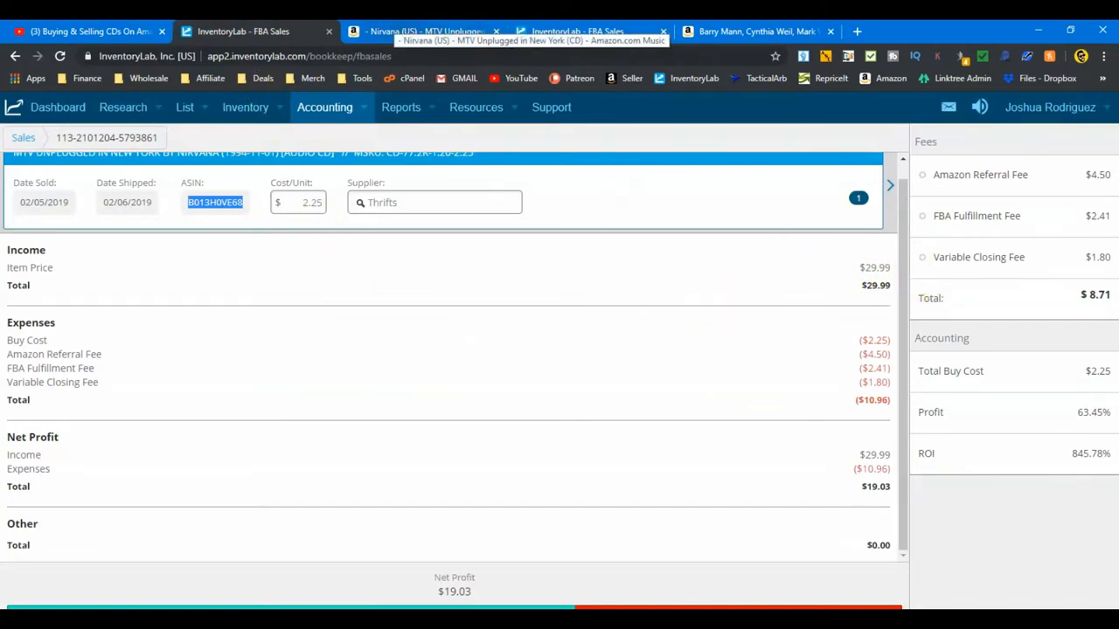
click(424, 32)
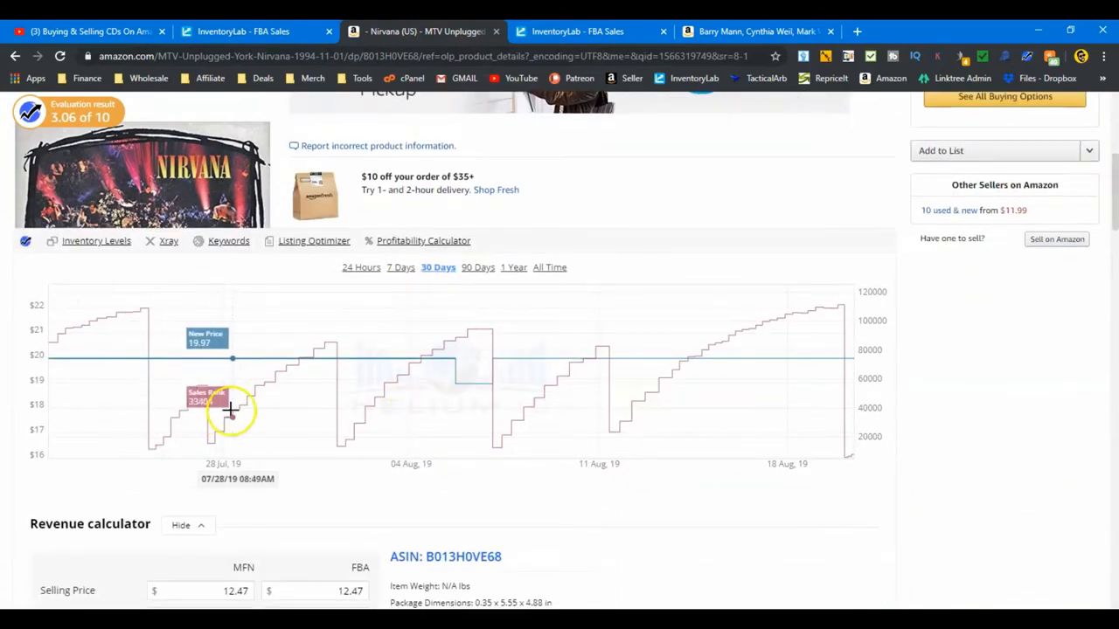
mouse_move(812, 435)
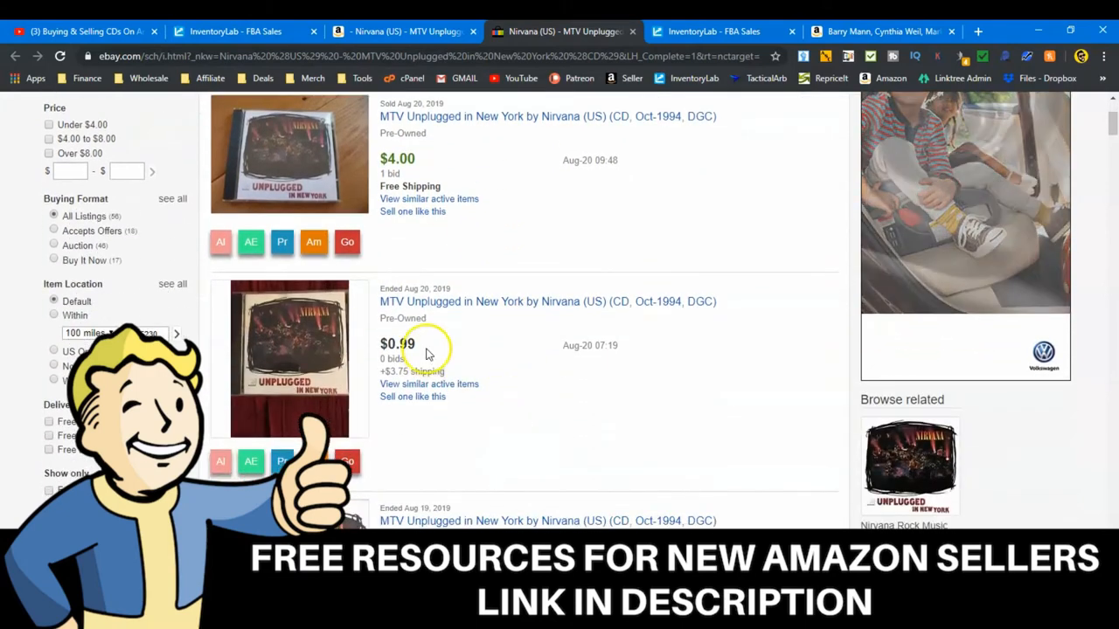
Scroll through completed eBay MTV Unplugged CD sales priced around $0.99–$8.99.
scroll(down, 3)
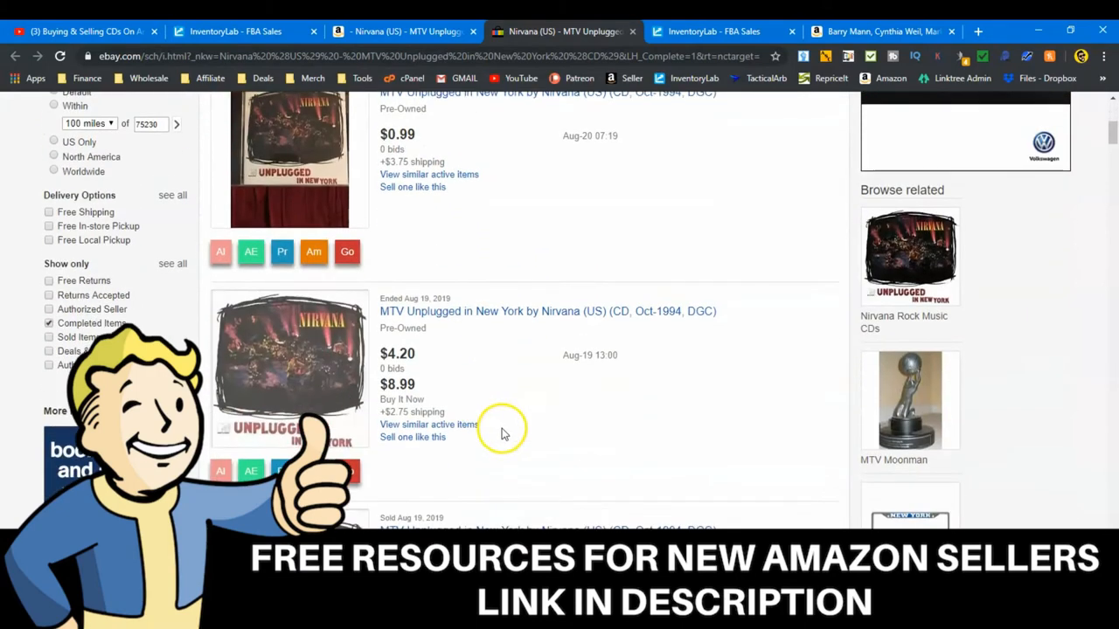
scroll(down, 3)
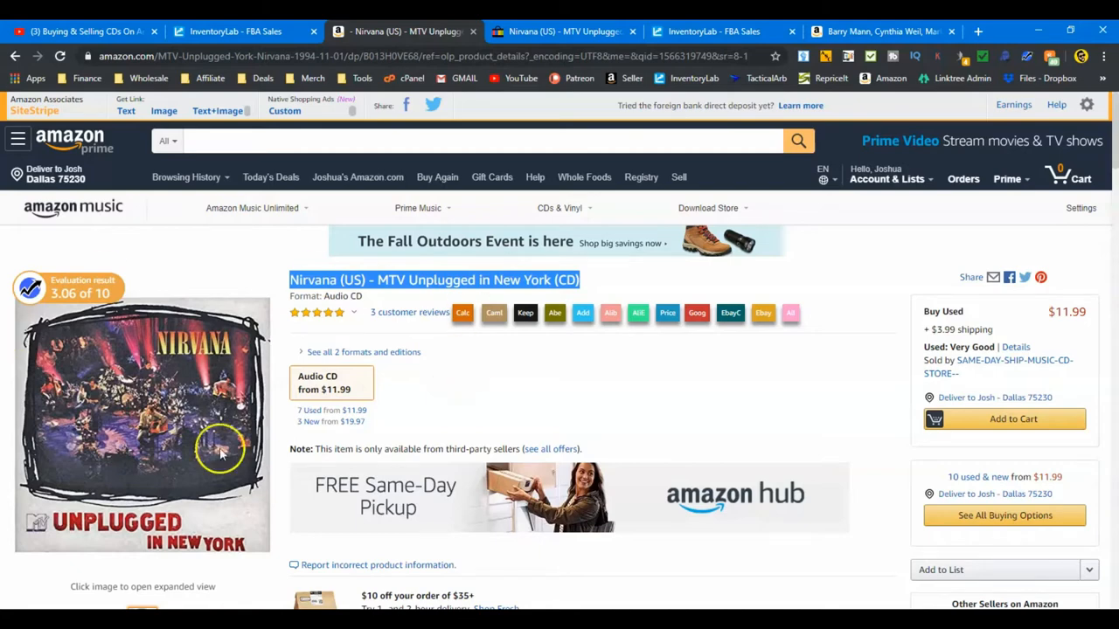
Open the All Dogs Go to Heaven 2 soundtrack sale record showing $23.54 net profit.
click(712, 31)
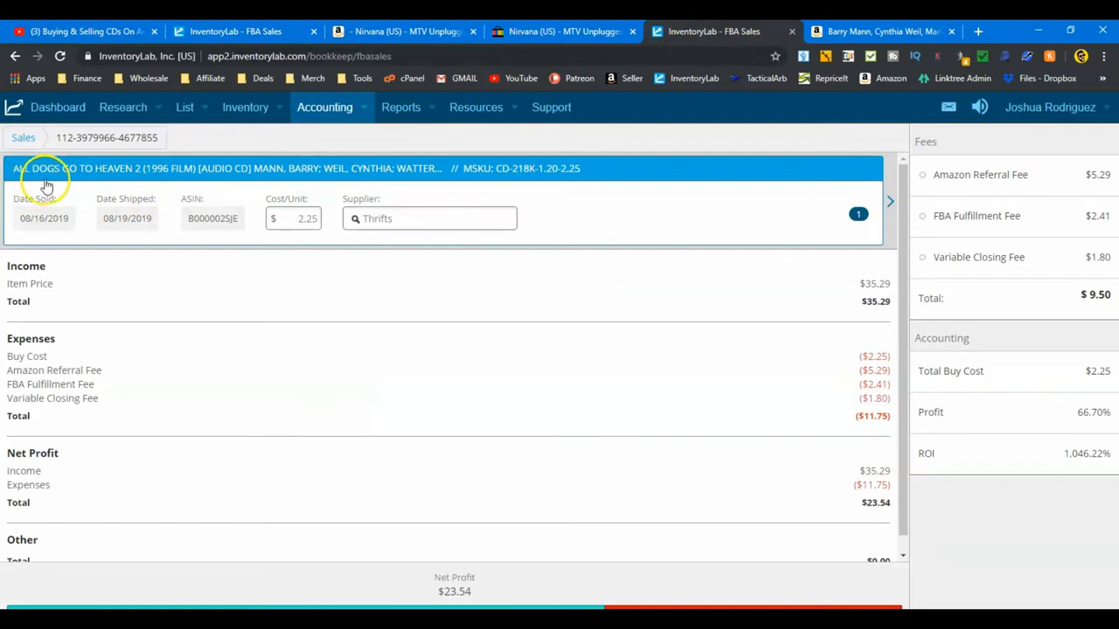
mouse_move(153, 183)
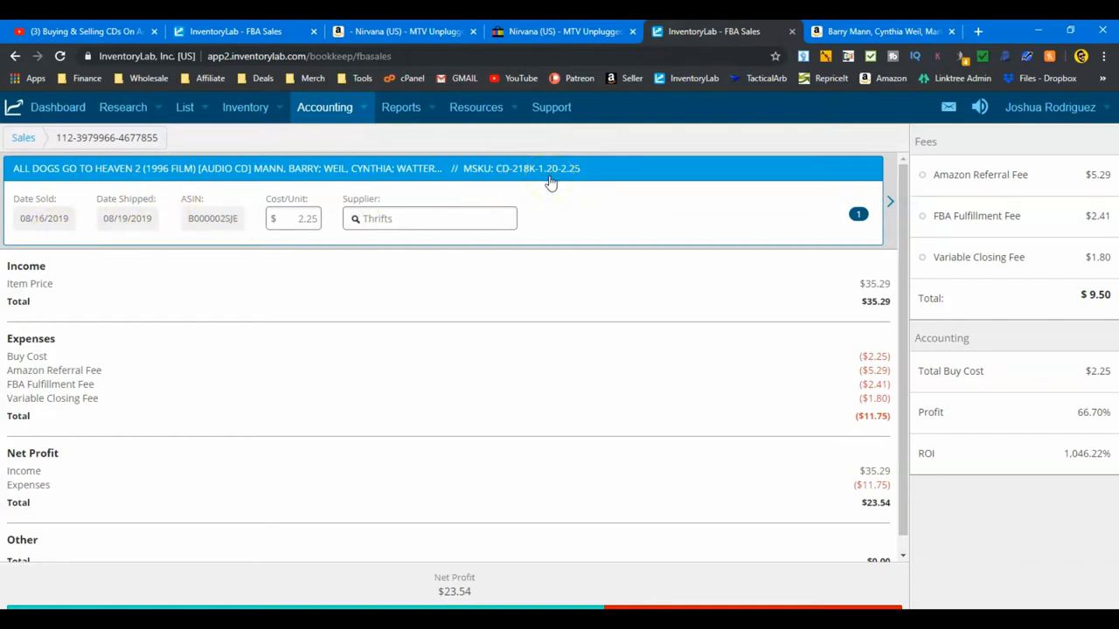
mouse_move(39, 236)
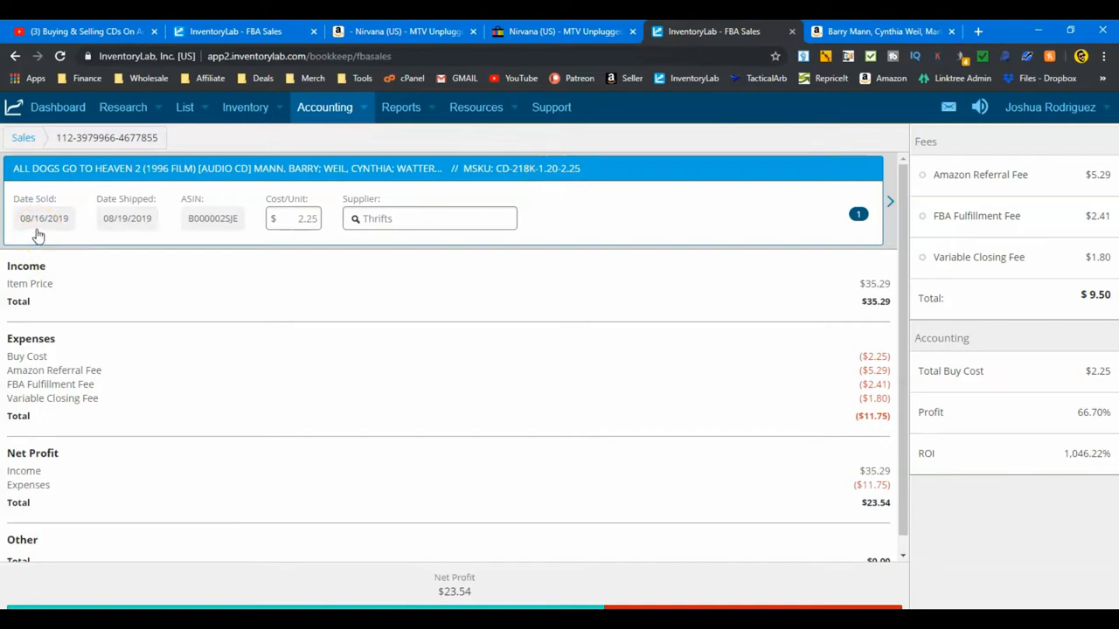
mouse_move(791, 288)
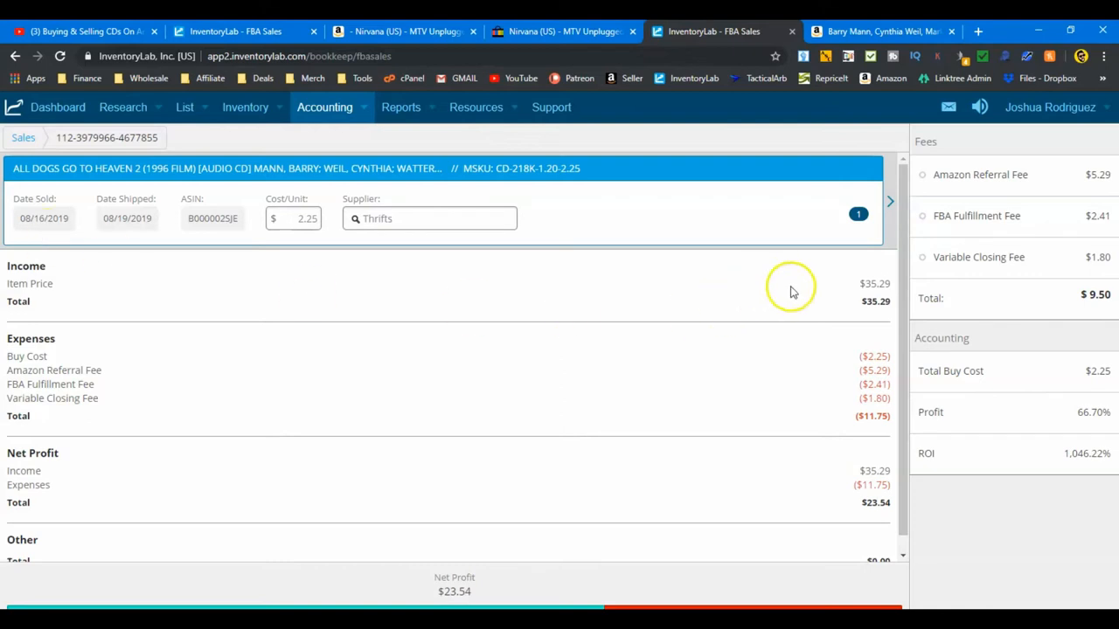
mouse_move(845, 289)
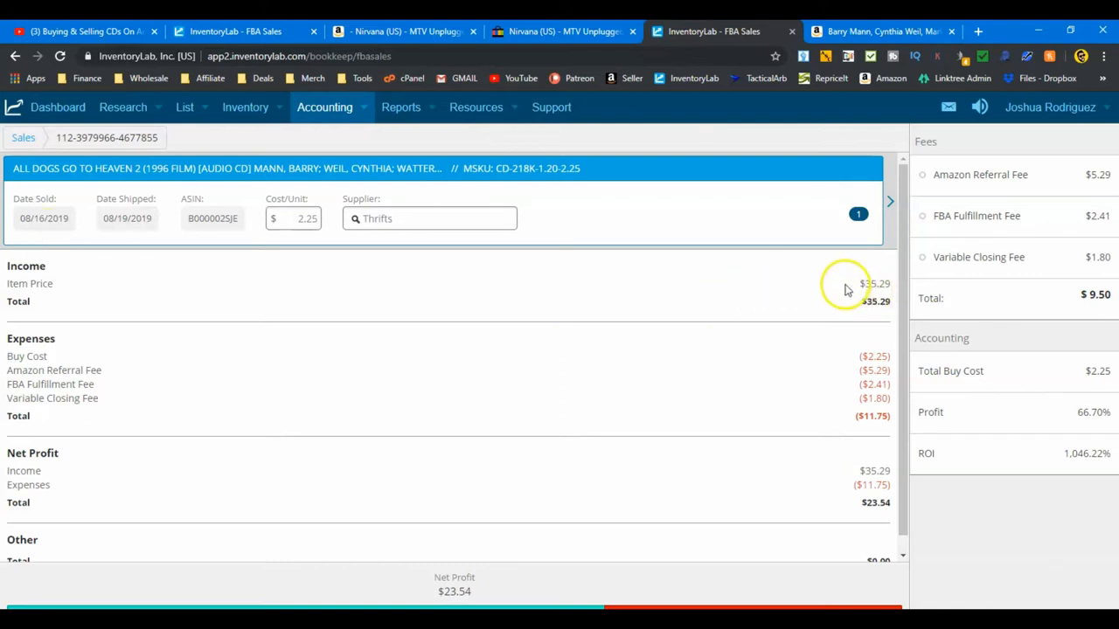
mouse_move(112, 191)
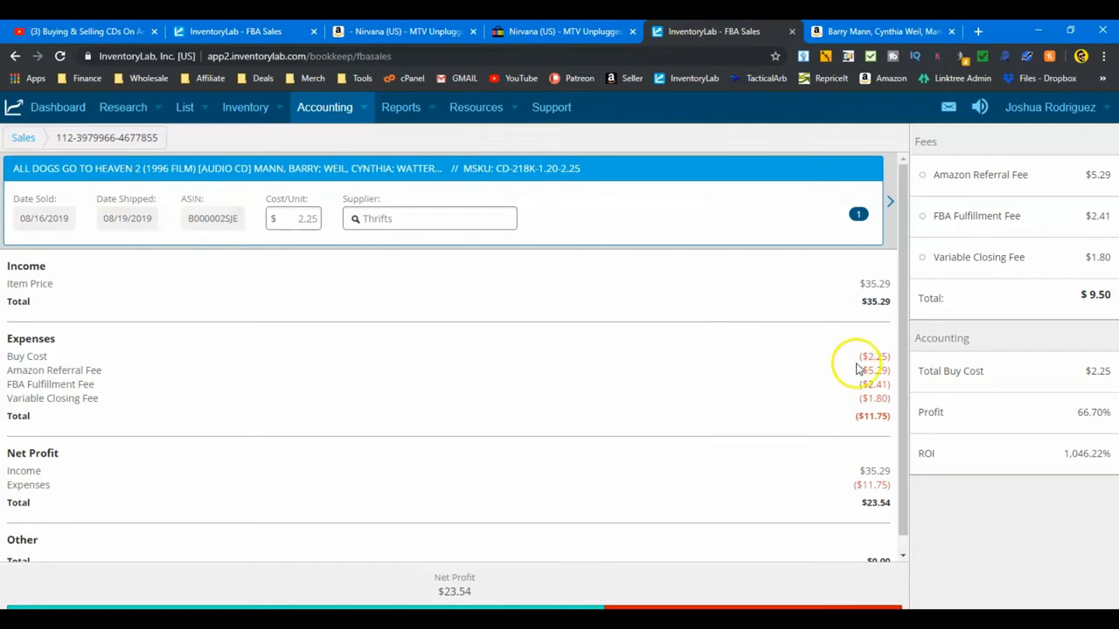
mouse_move(488, 588)
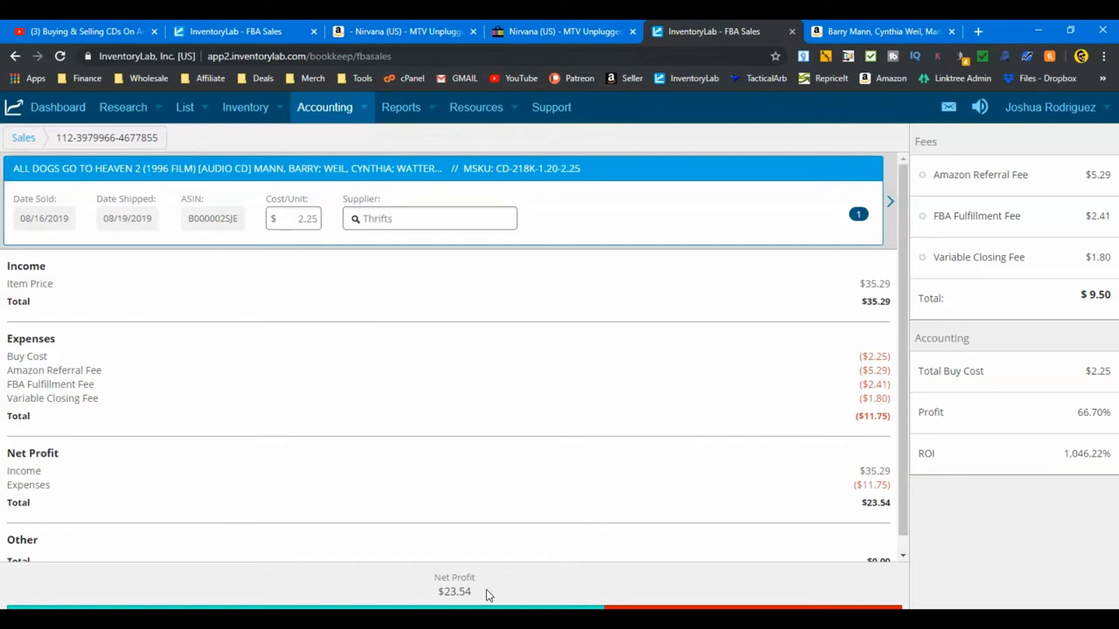
mouse_move(527, 184)
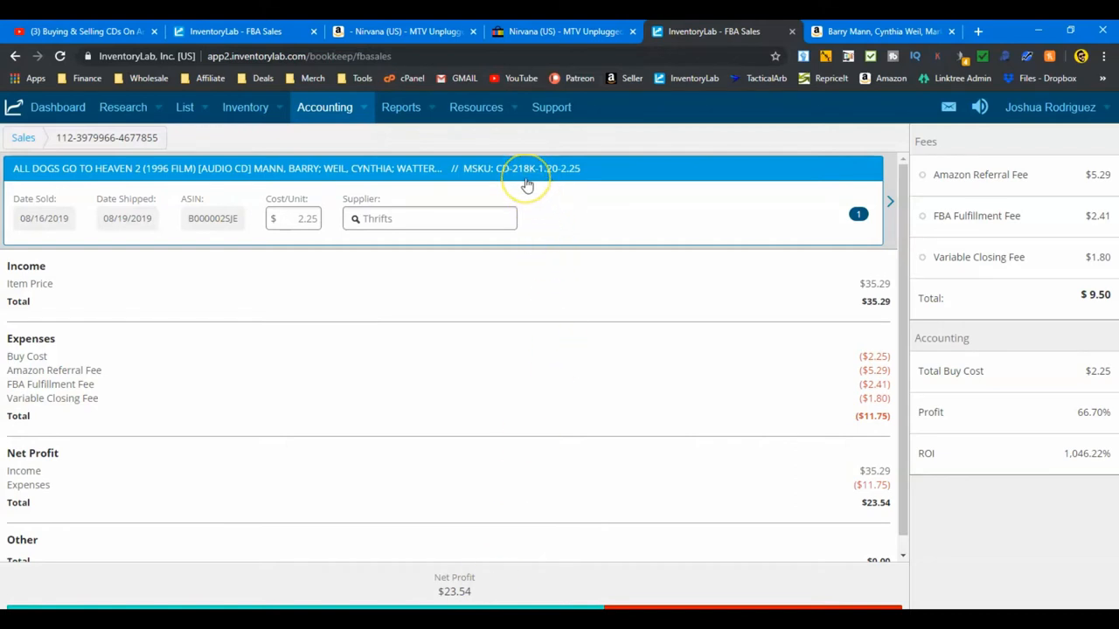
mouse_move(520, 183)
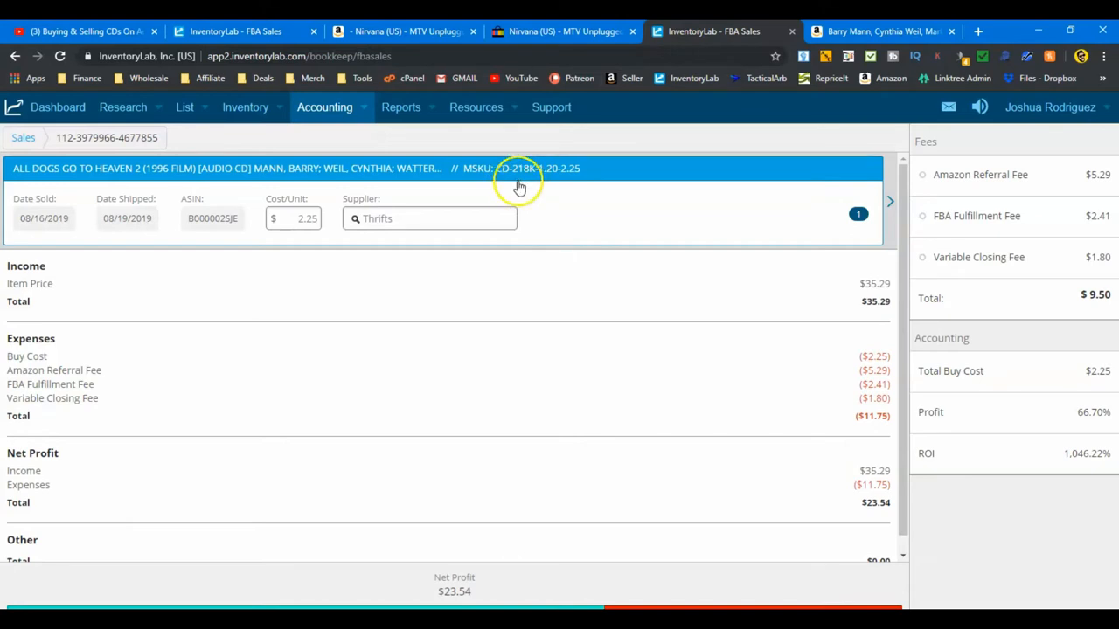
mouse_move(533, 197)
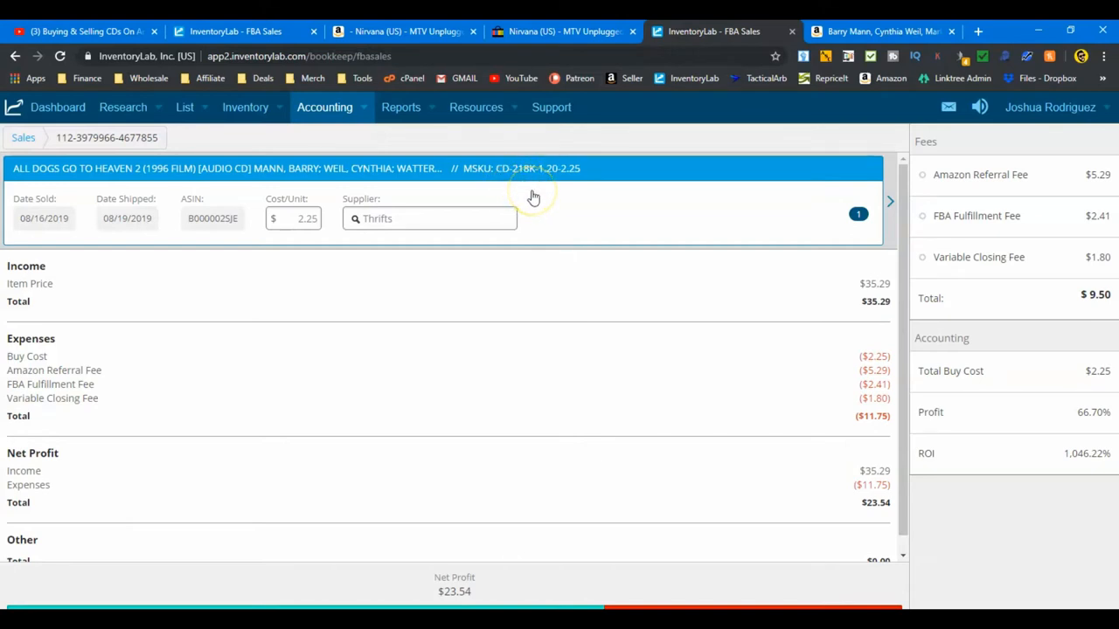
mouse_move(859, 306)
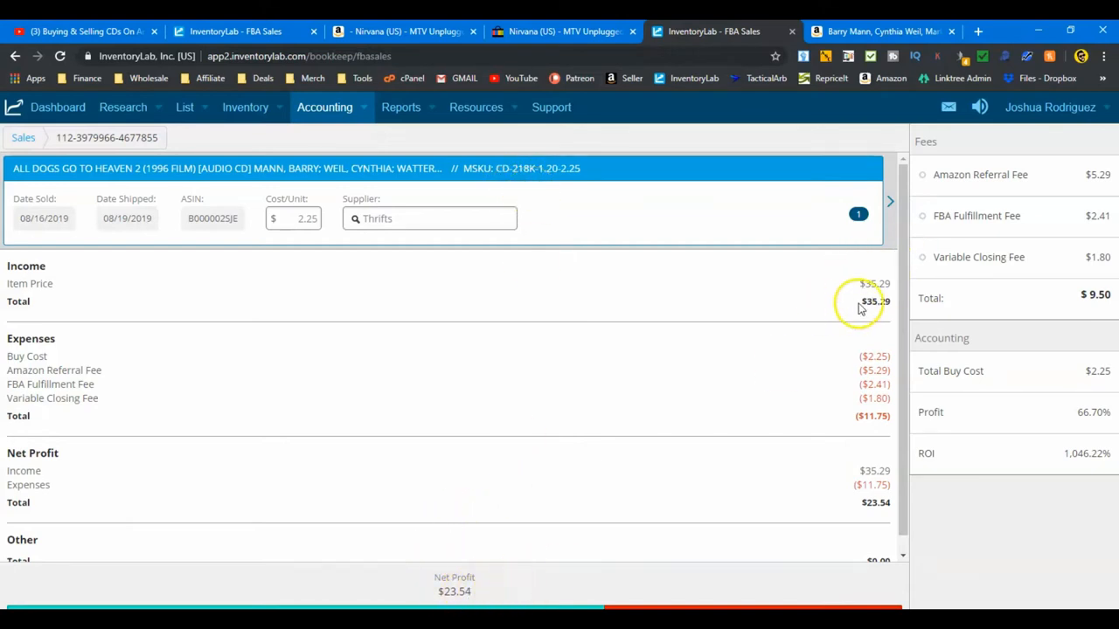
mouse_move(393, 348)
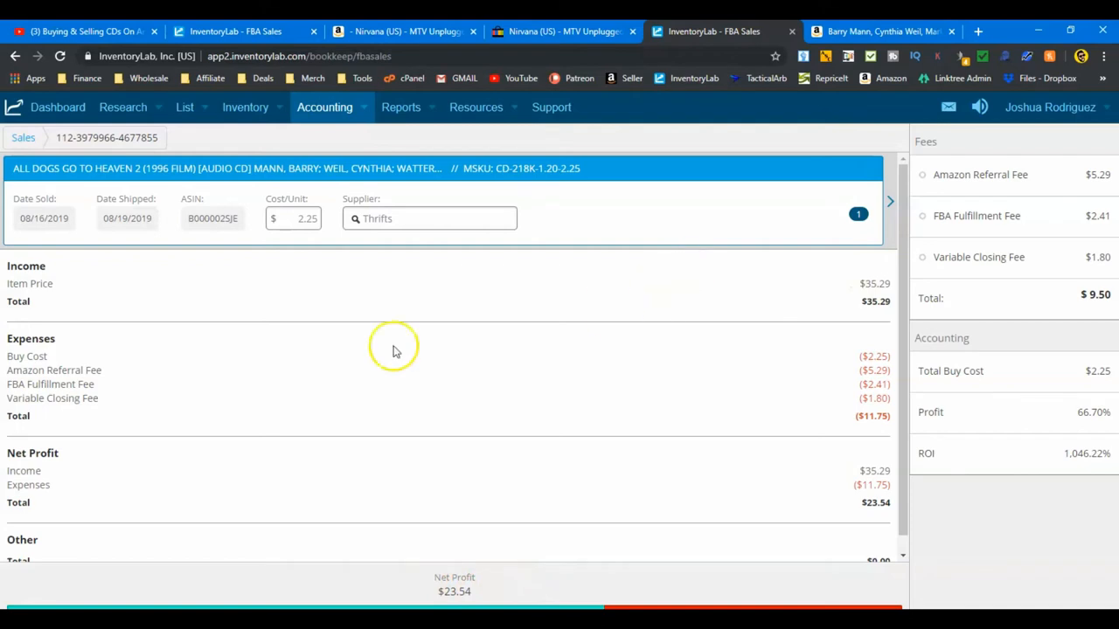
mouse_move(686, 374)
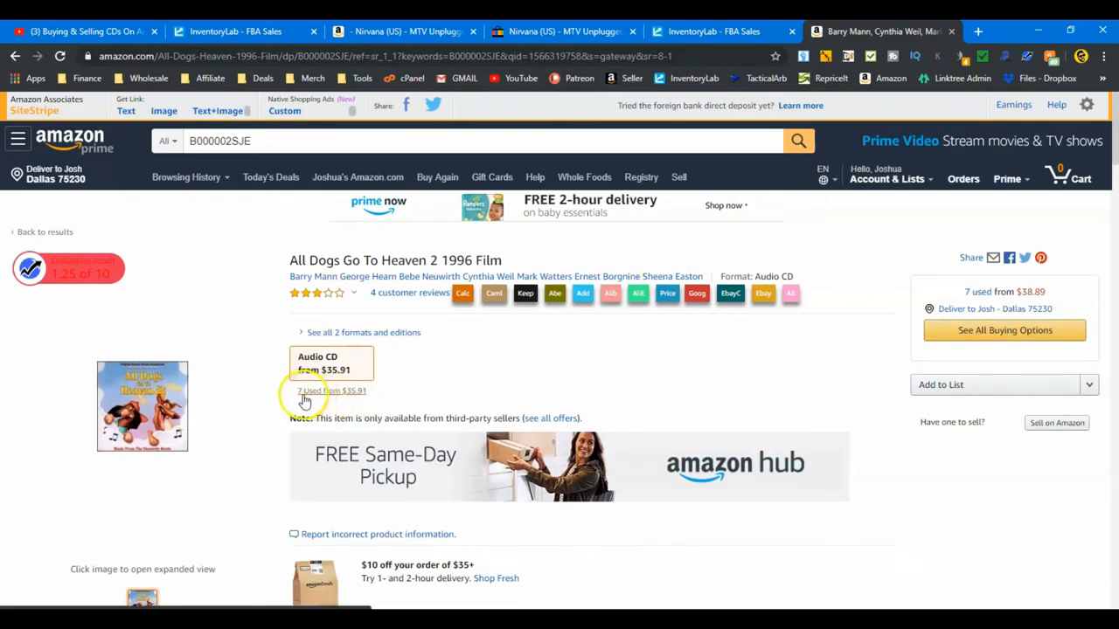
click(330, 391)
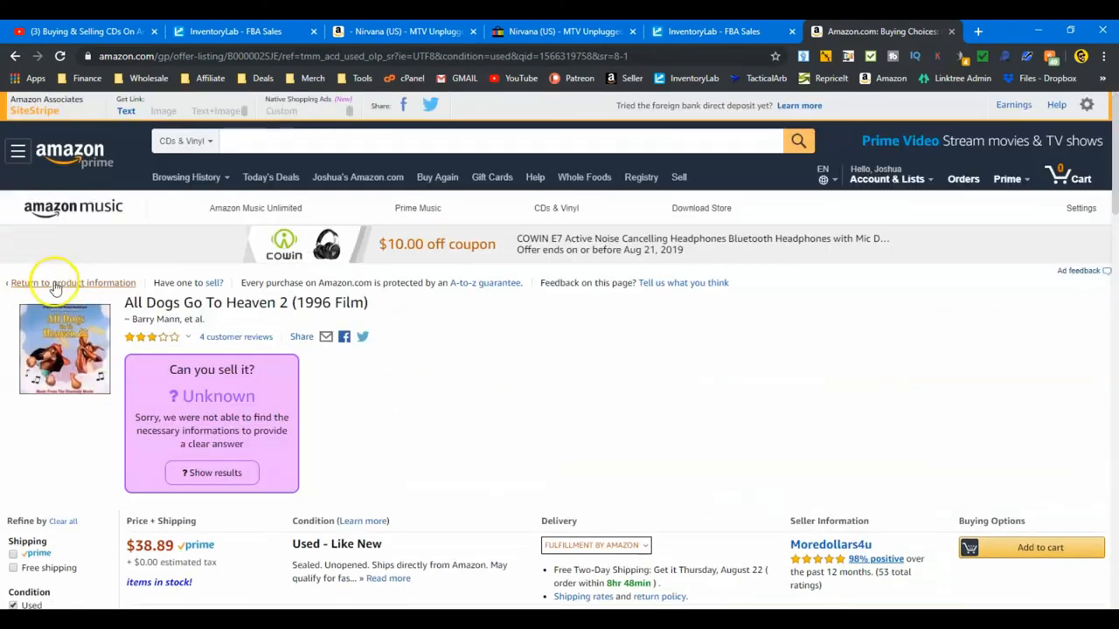
click(69, 282)
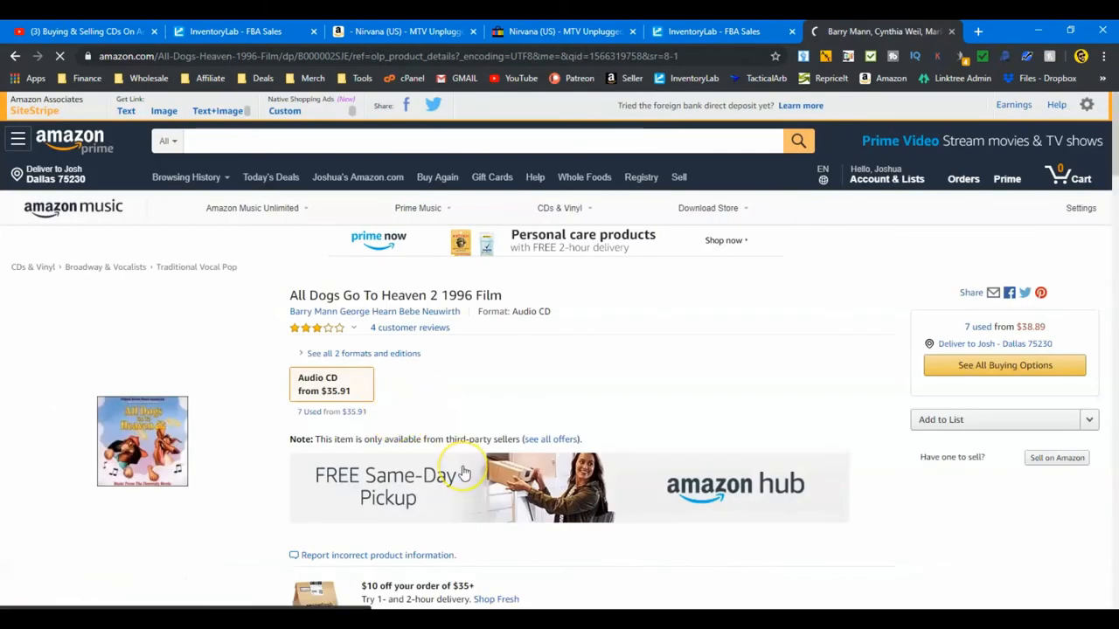
Set the All Dogs Go to Heaven 2 sales rank chart to 1 Year, then return to its sale.
scroll(down, 3)
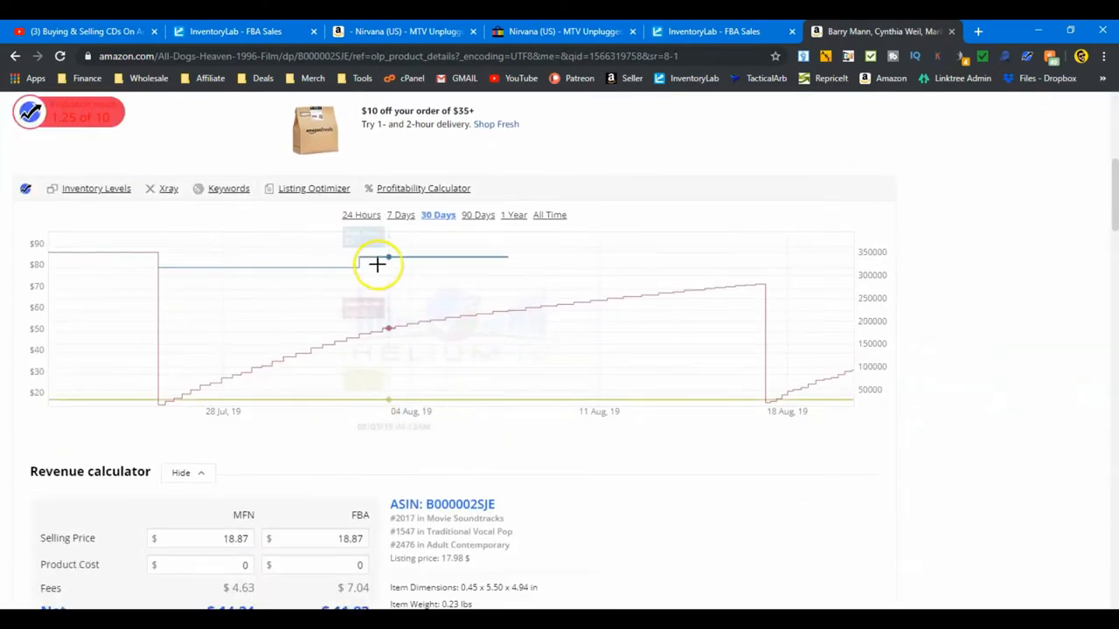
mouse_move(784, 334)
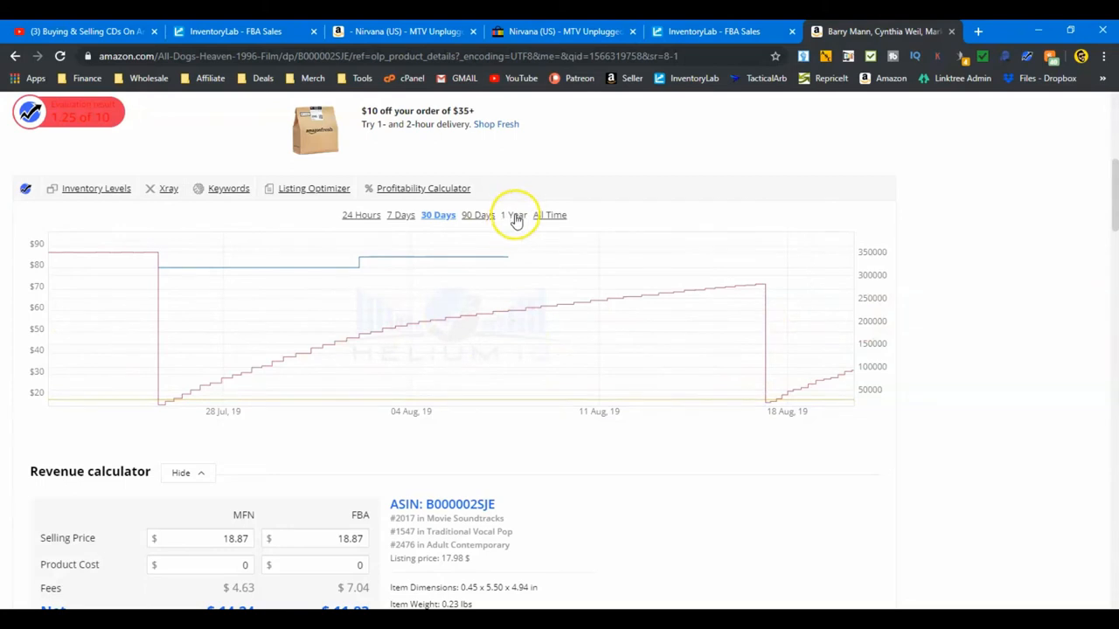
click(511, 215)
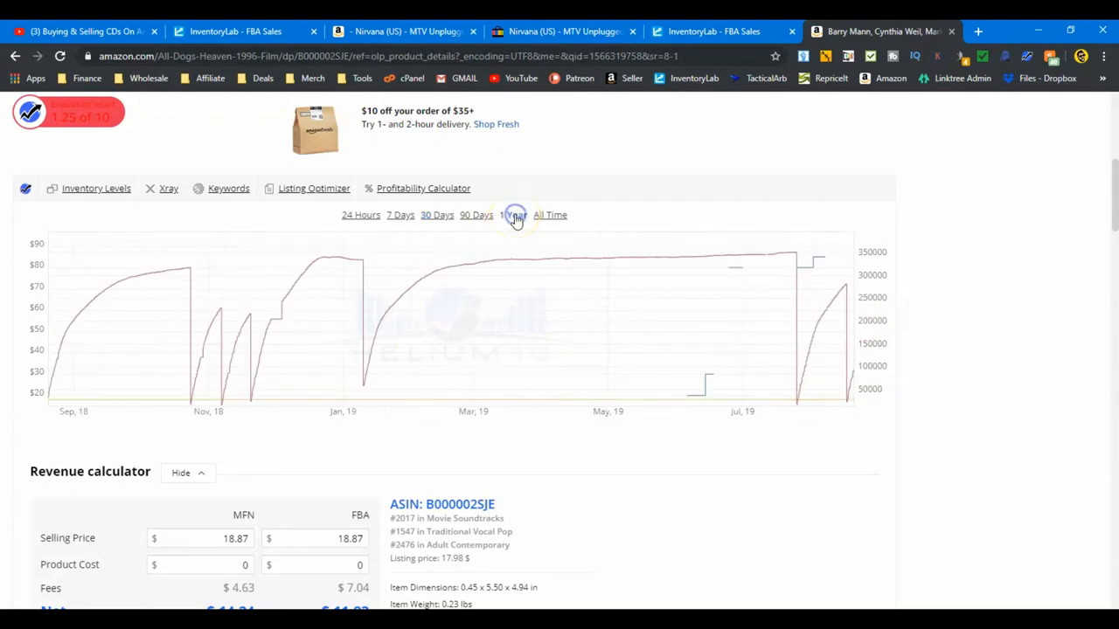
click(513, 215)
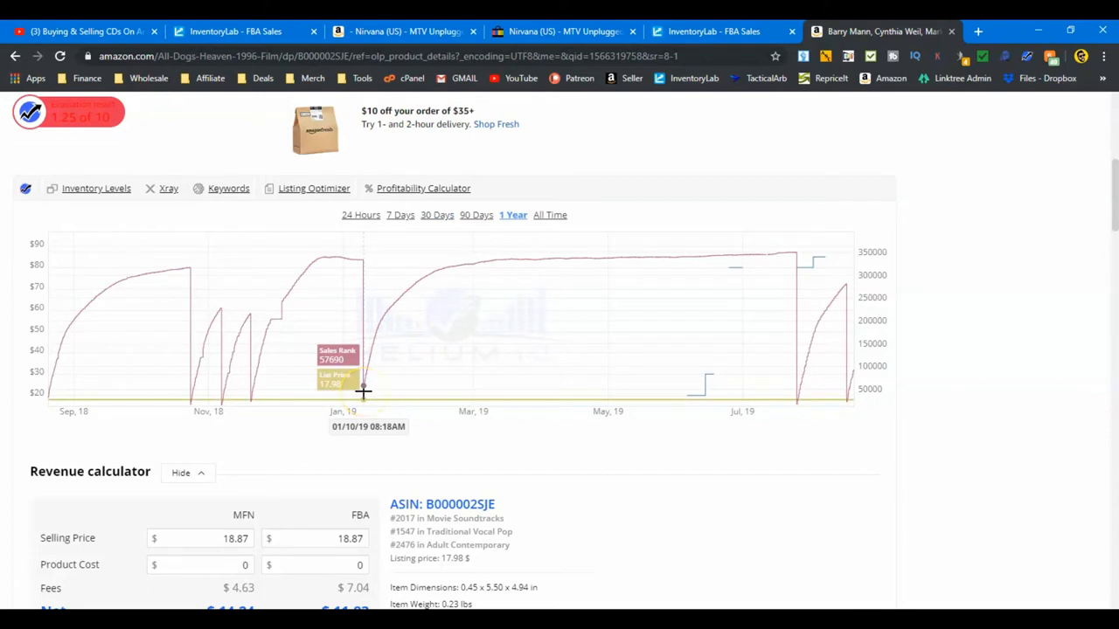
mouse_move(392, 389)
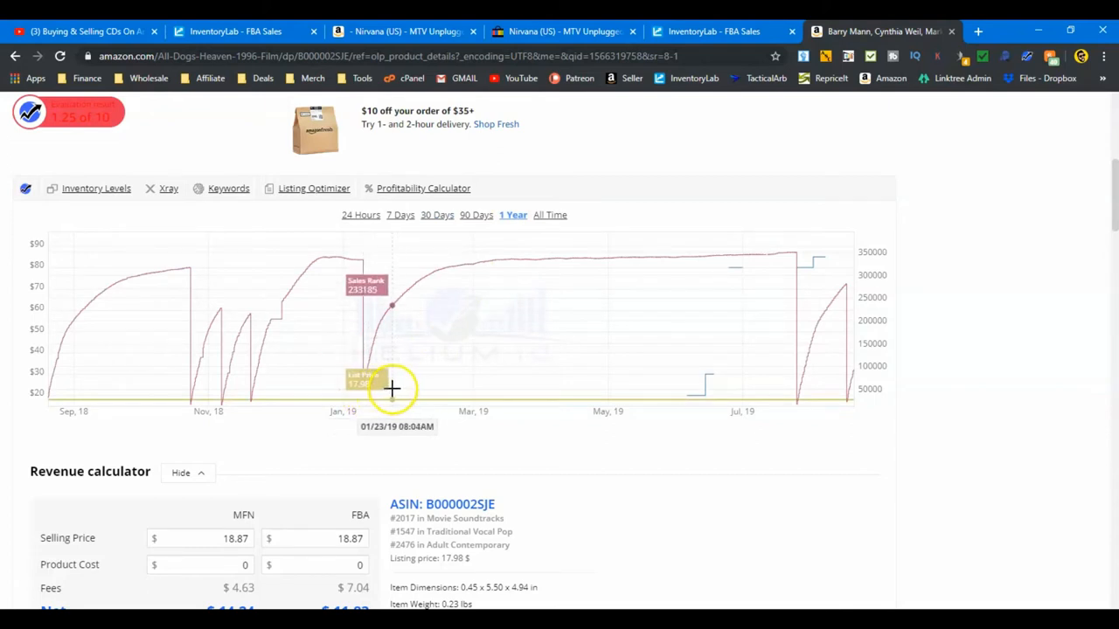
mouse_move(540, 261)
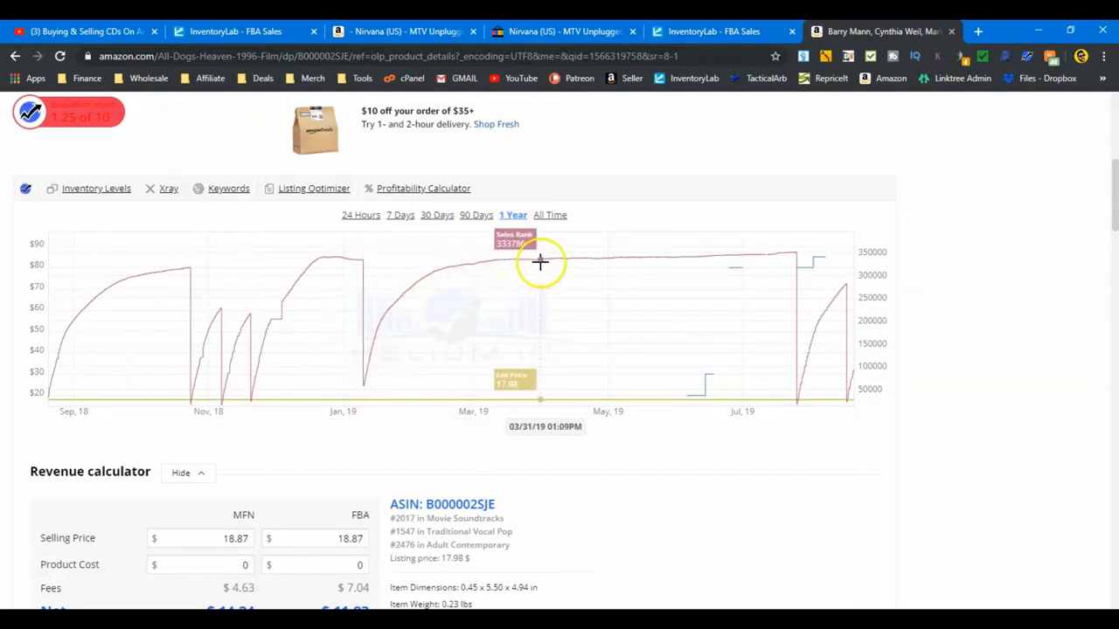
mouse_move(795, 314)
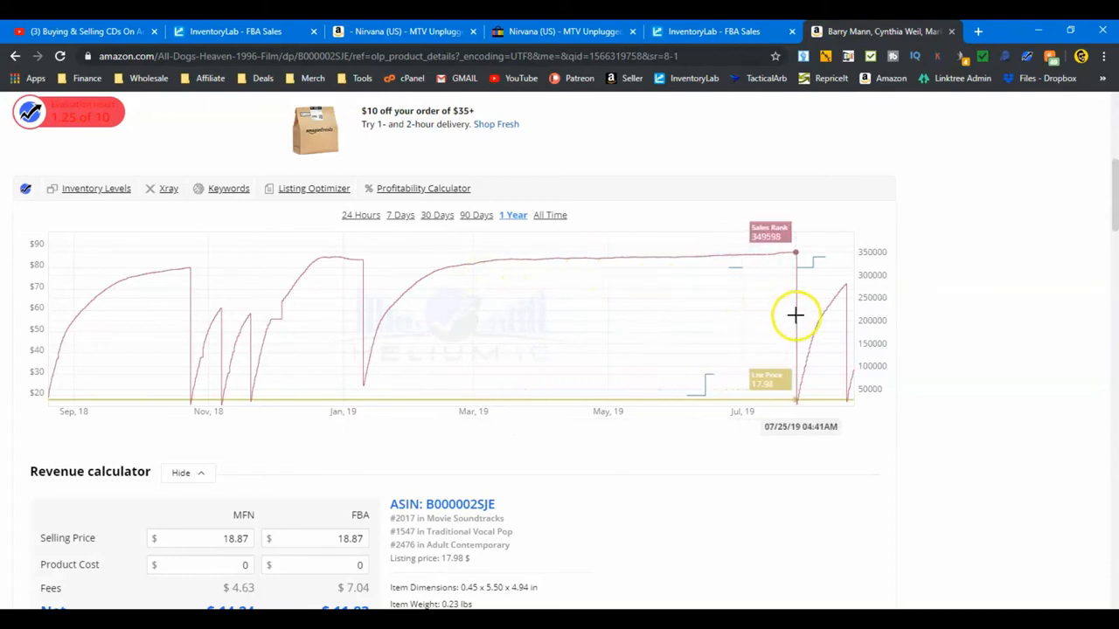
mouse_move(134, 396)
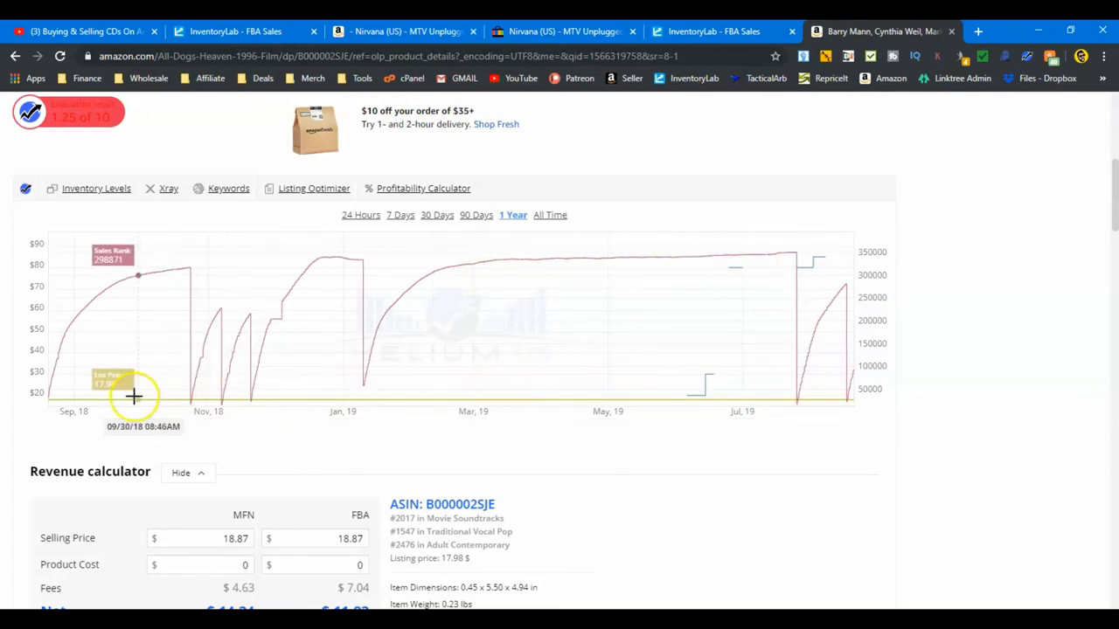
mouse_move(484, 284)
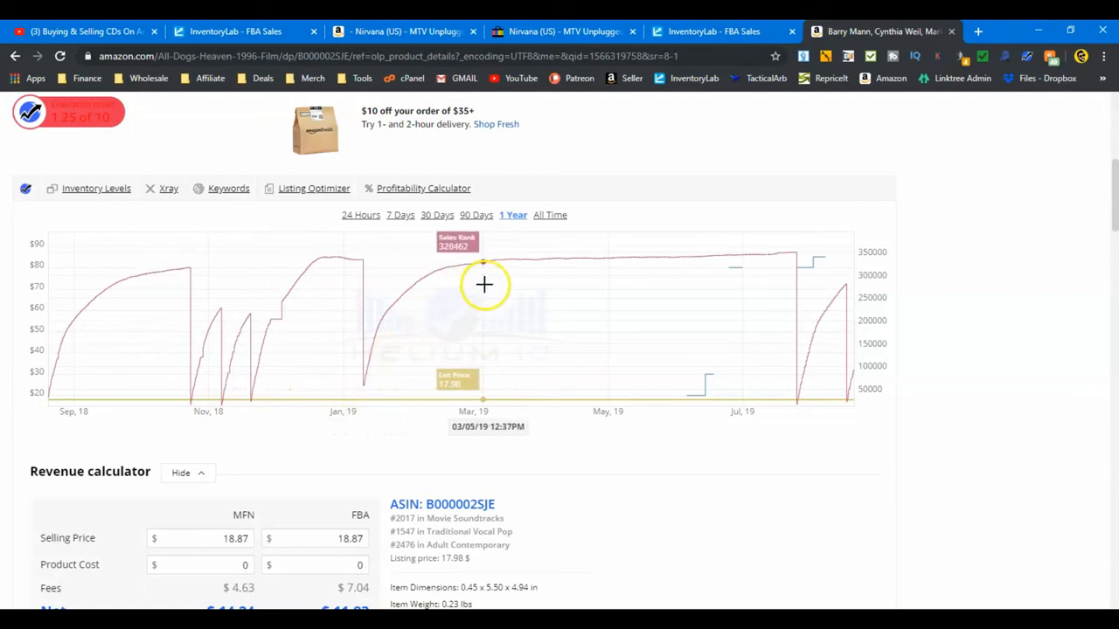
mouse_move(794, 278)
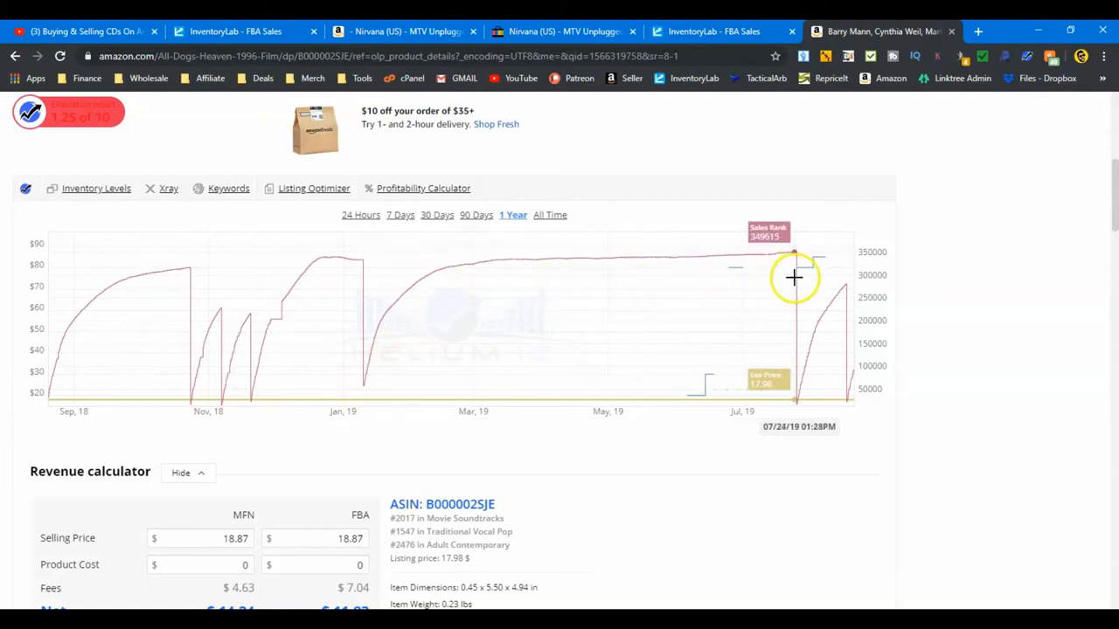
mouse_move(835, 380)
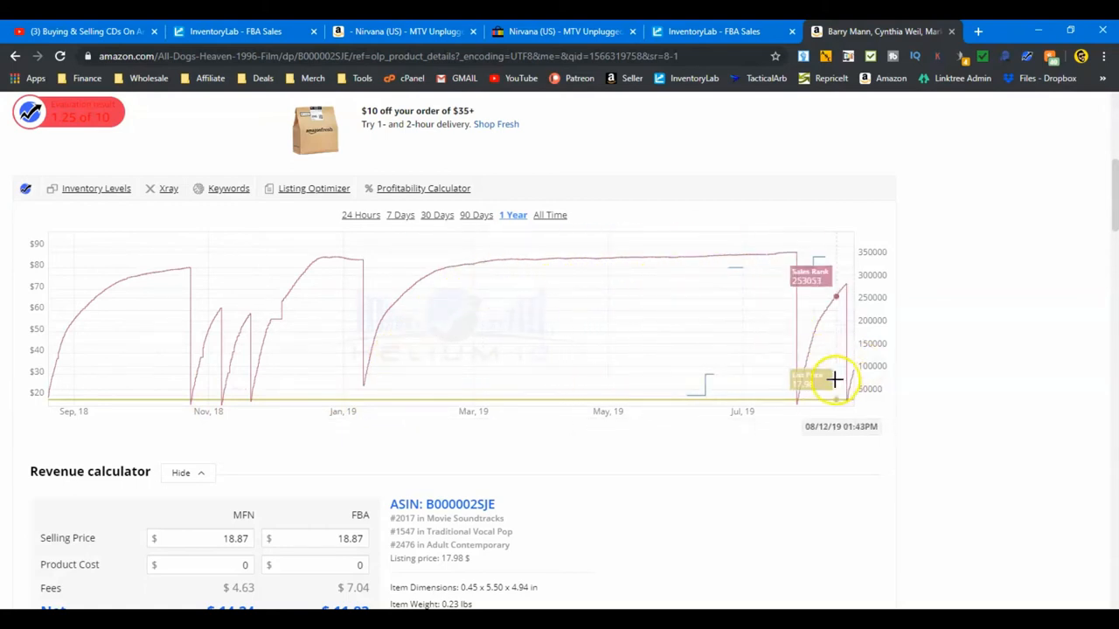
click(712, 32)
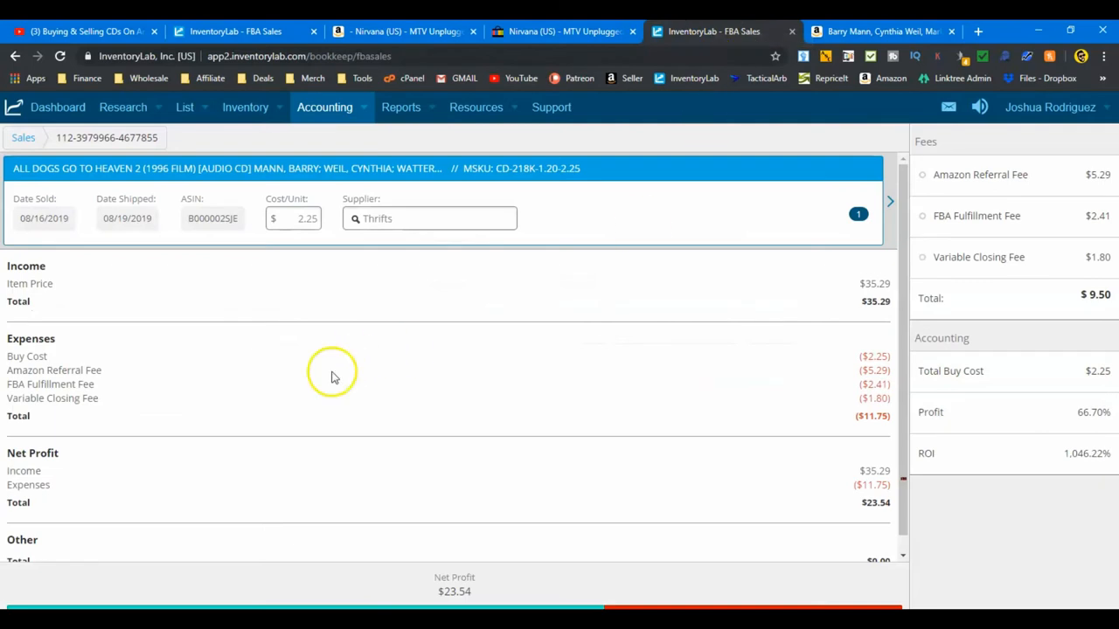
mouse_move(532, 194)
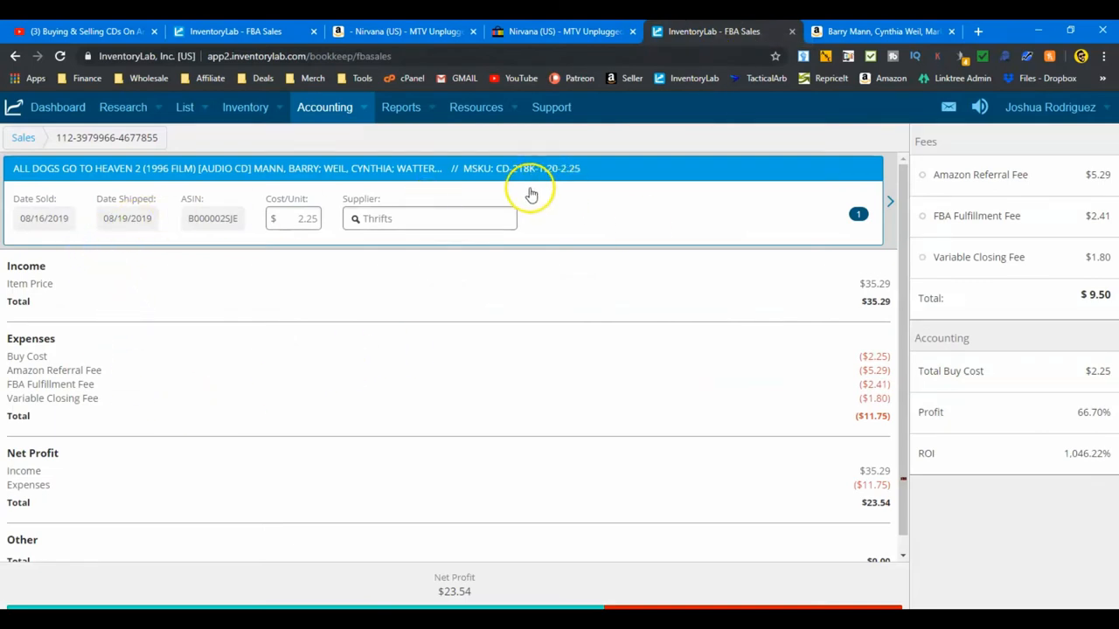
mouse_move(38, 241)
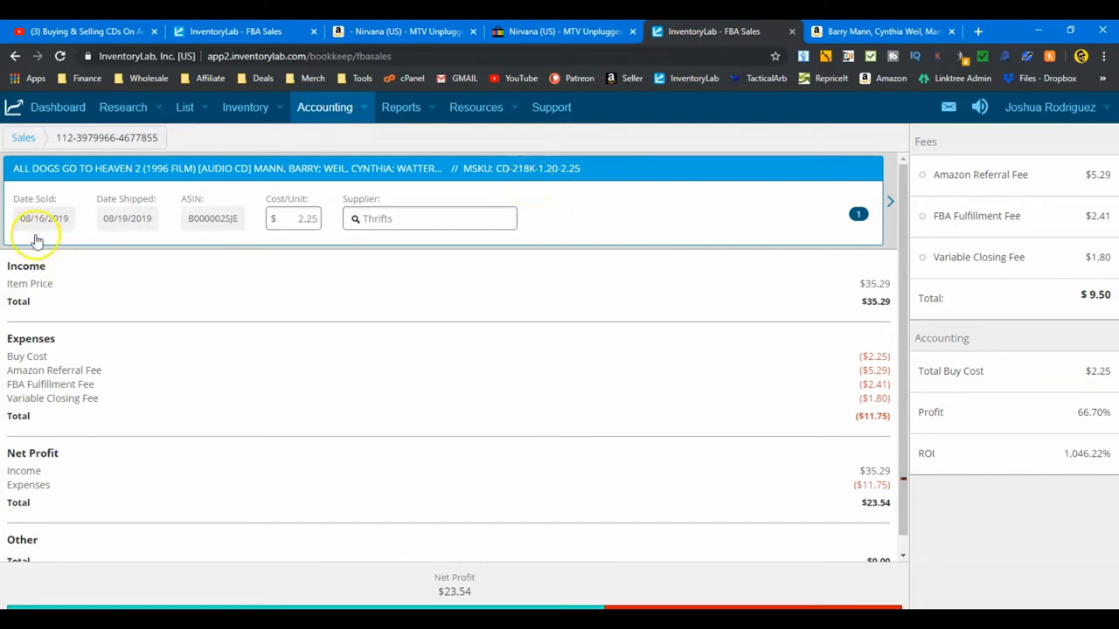
mouse_move(107, 238)
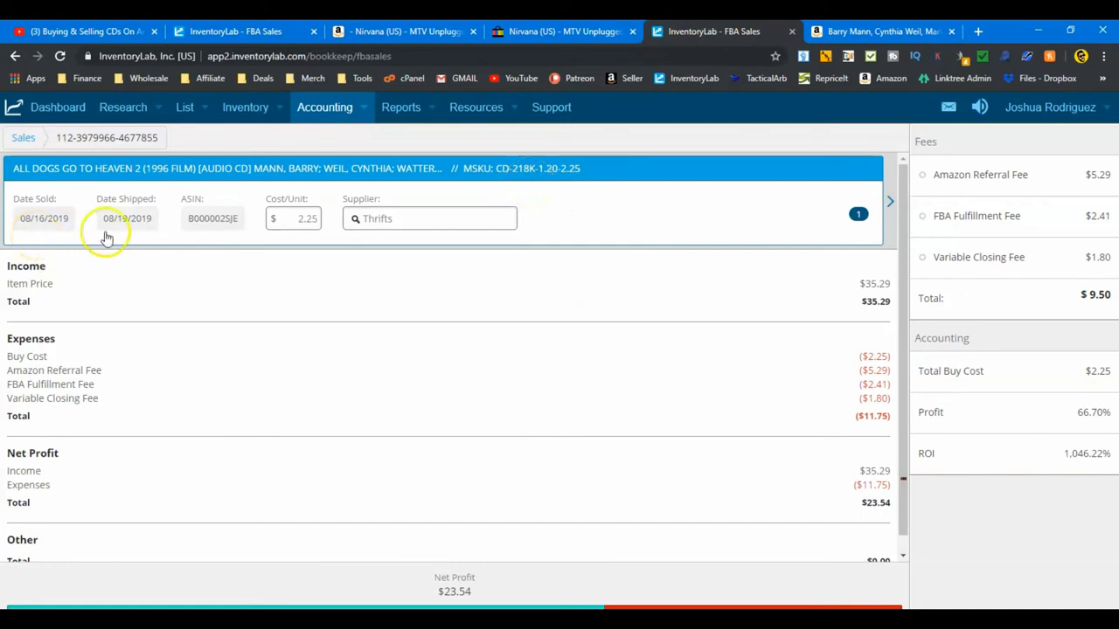
mouse_move(635, 251)
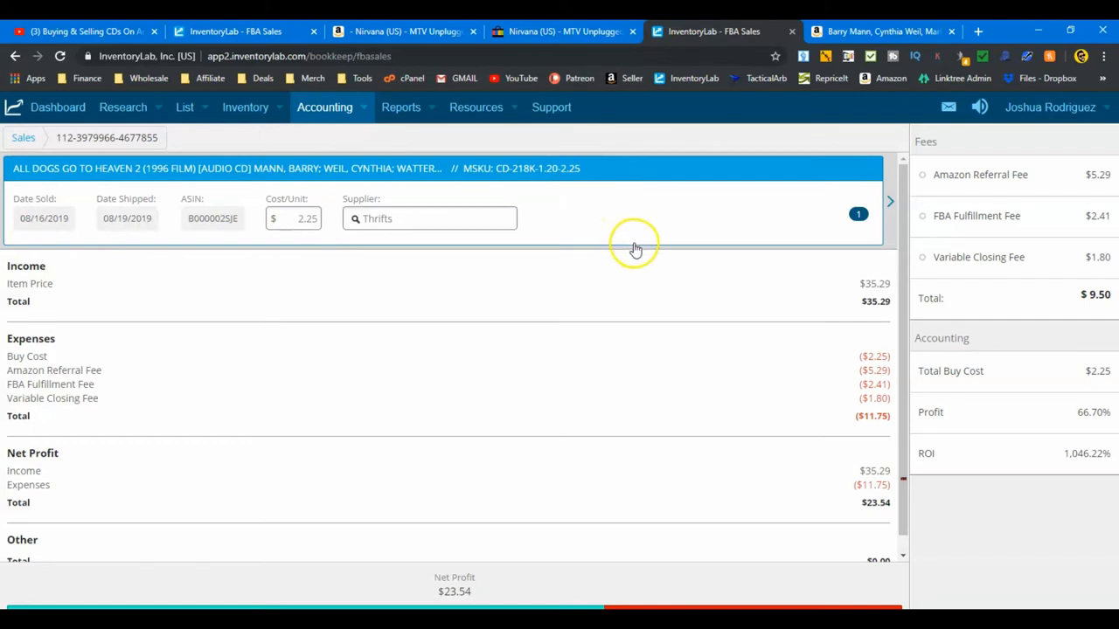
mouse_move(635, 250)
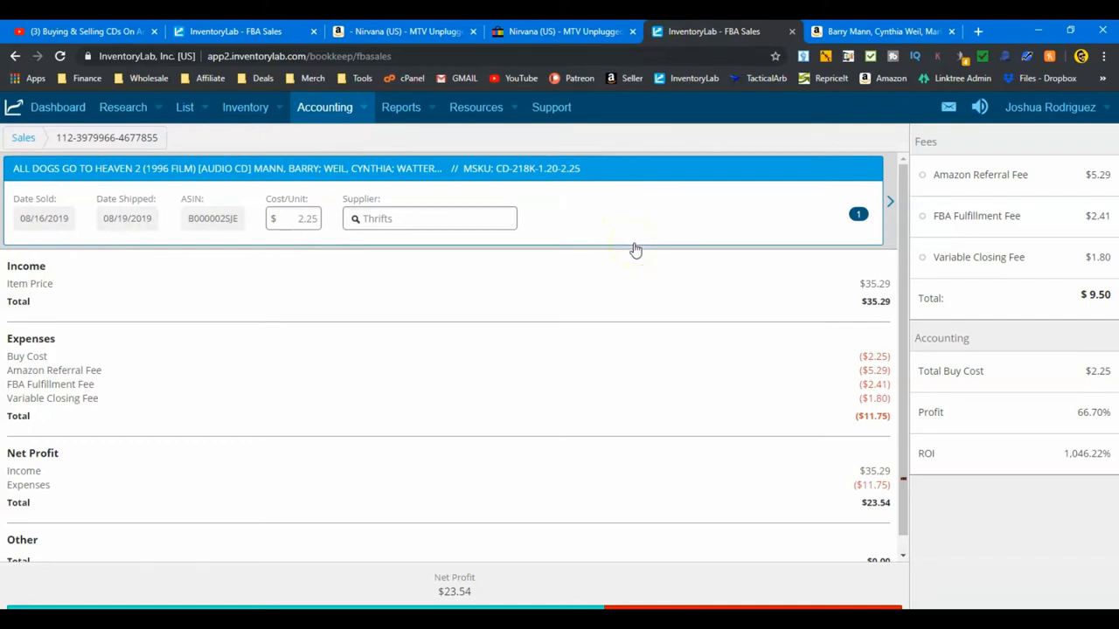
mouse_move(661, 226)
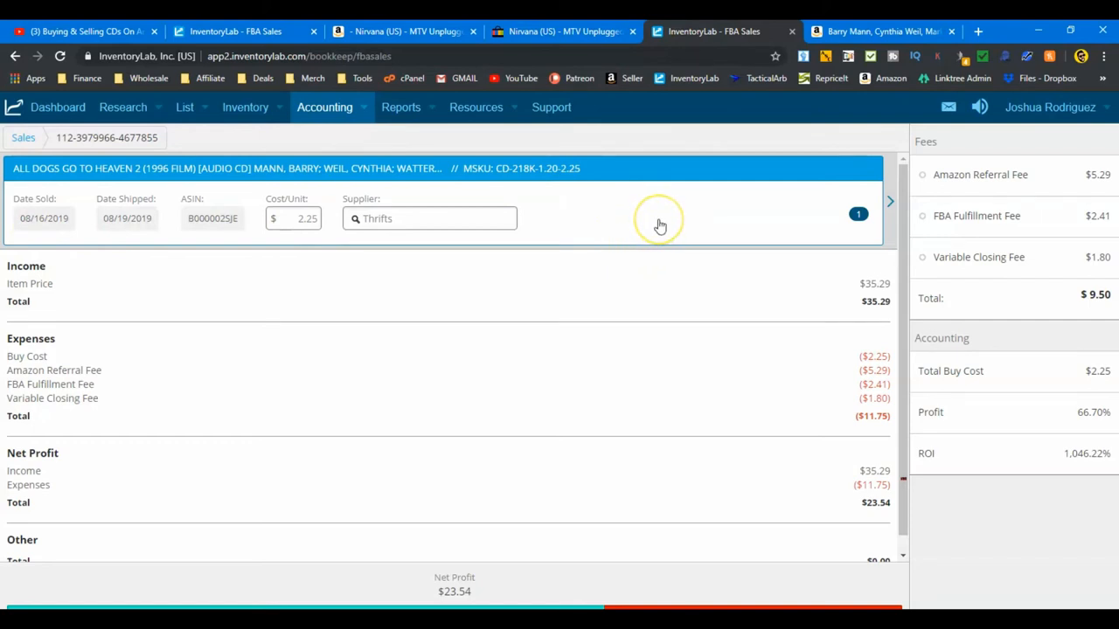
mouse_move(660, 224)
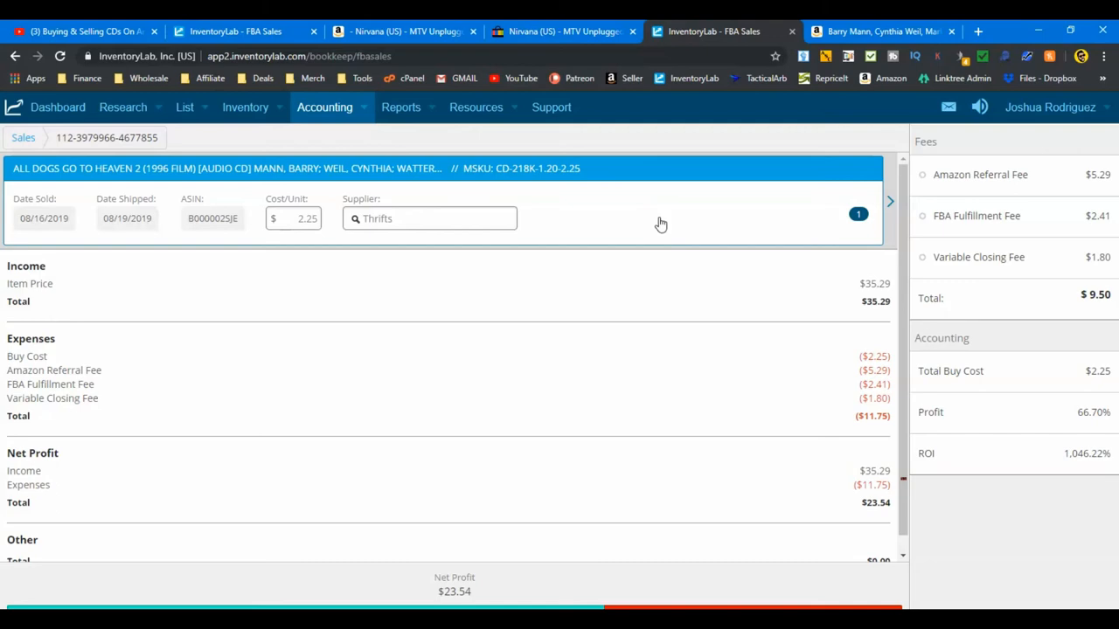
Go back to the YouTube CD buying video paused at 3:24.
click(83, 32)
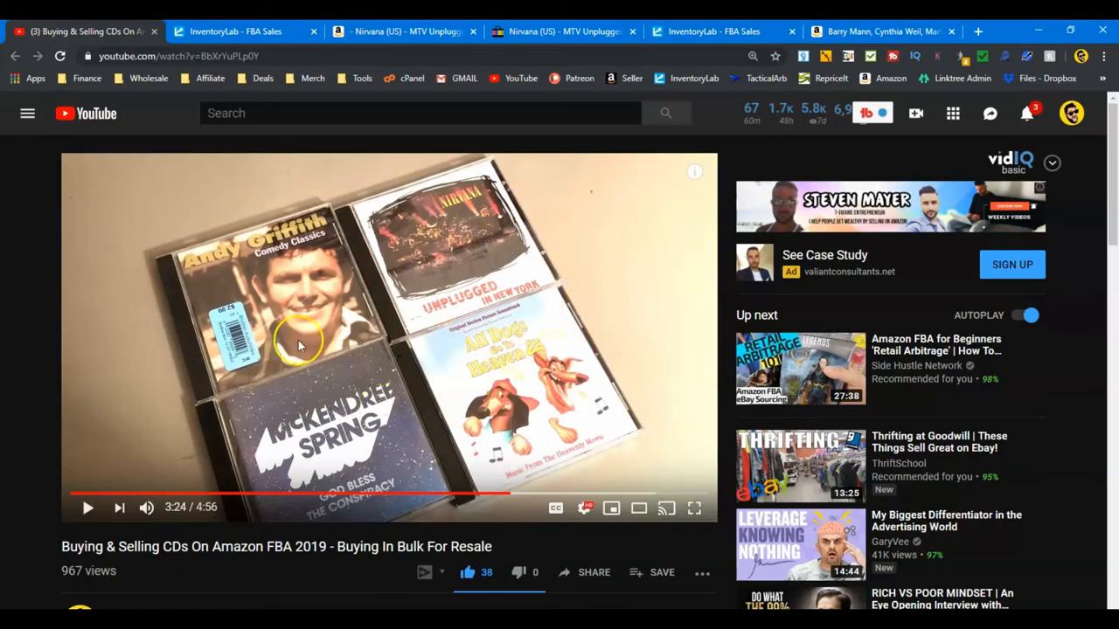
mouse_move(376, 384)
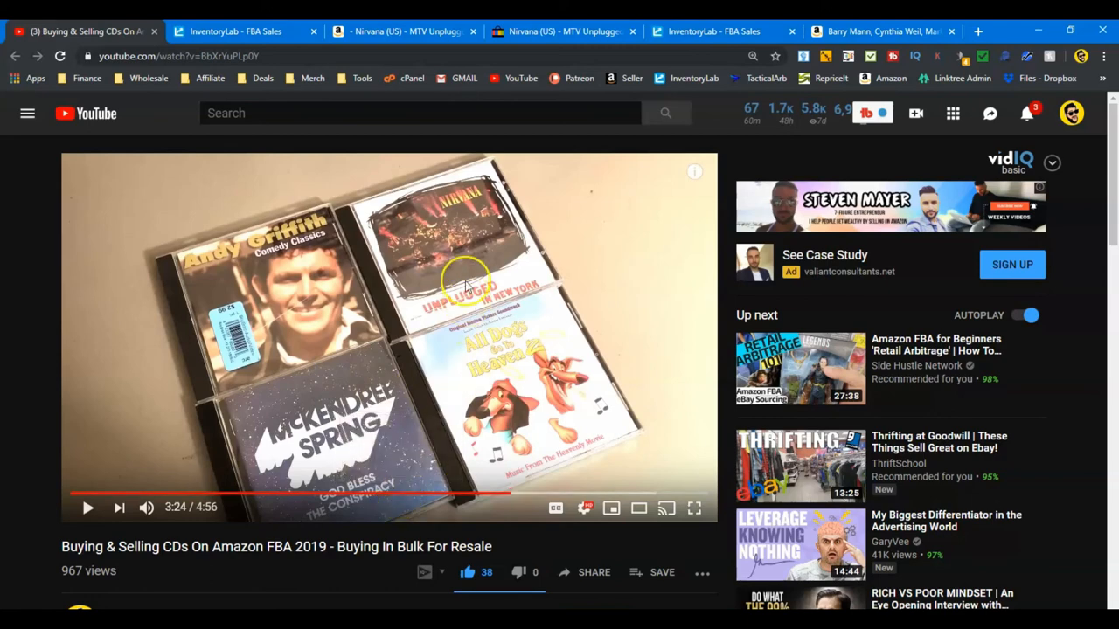
mouse_move(322, 468)
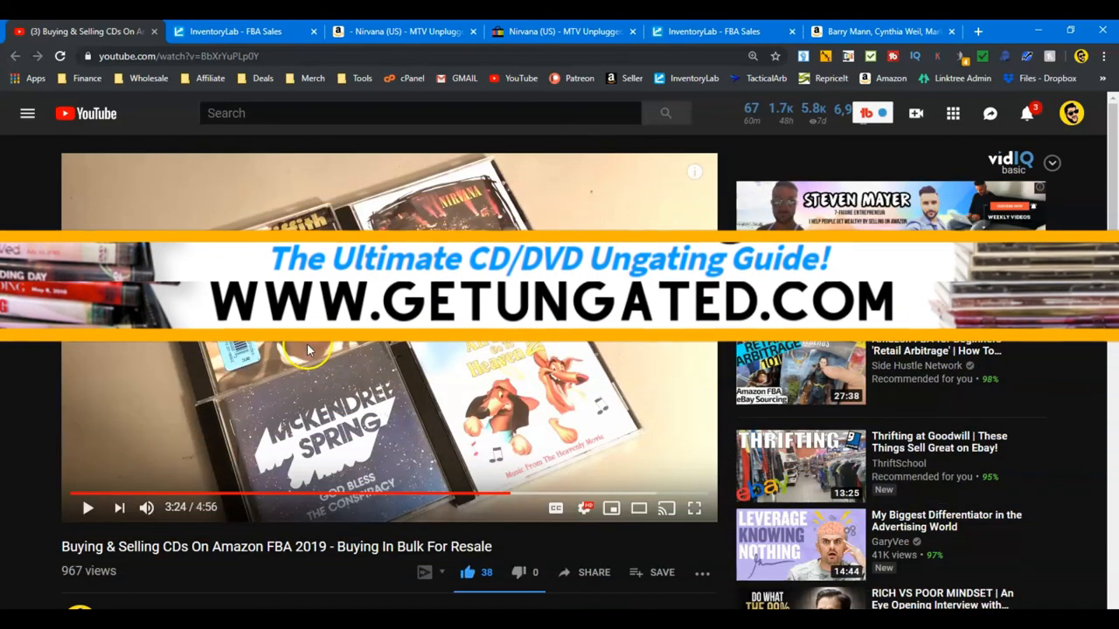
mouse_move(297, 568)
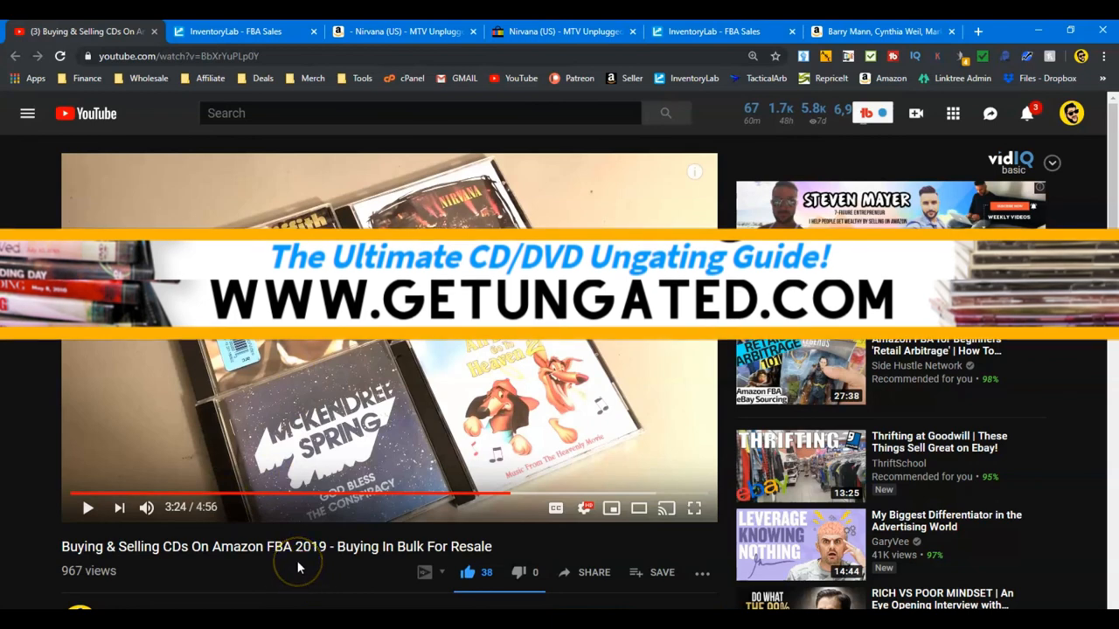